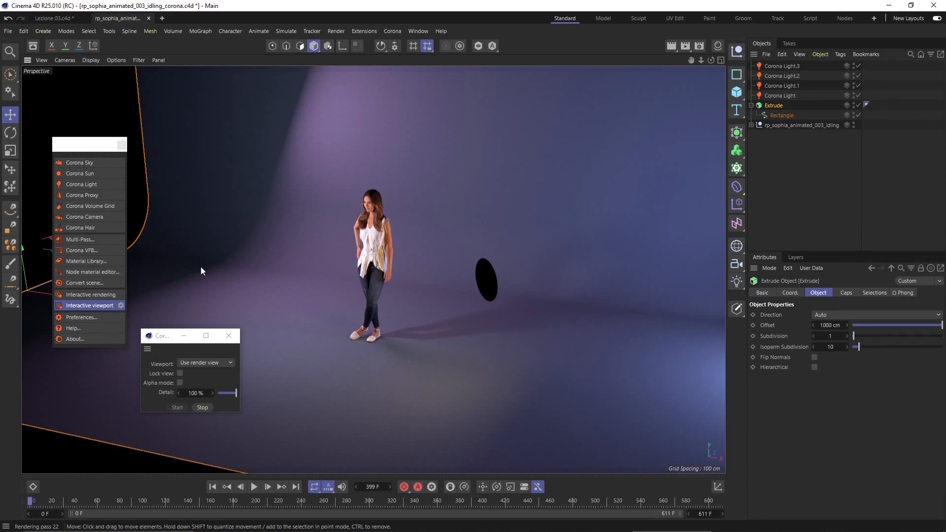
pyautogui.moveTo(81, 185)
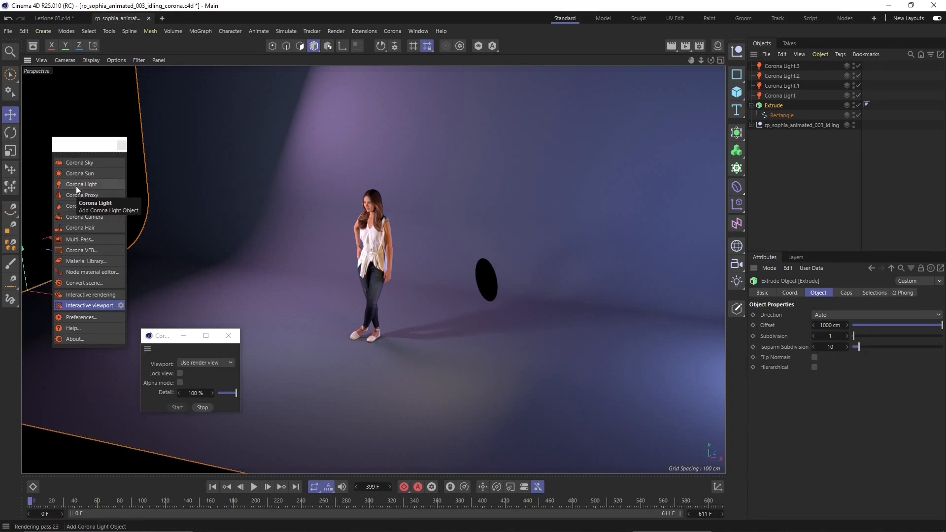
pyautogui.moveTo(82, 195)
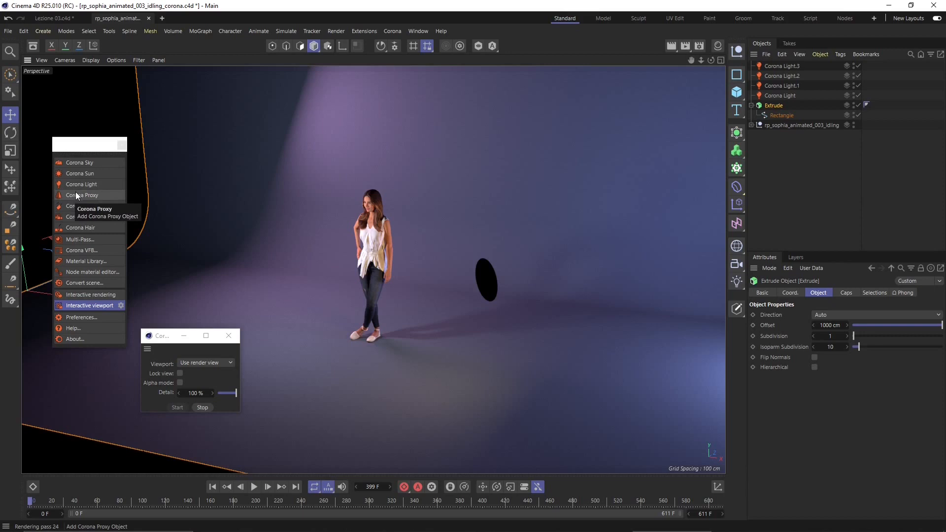
# Step: Bring up the object creation list after removing the old lights and backdrop
pyautogui.click(42, 31)
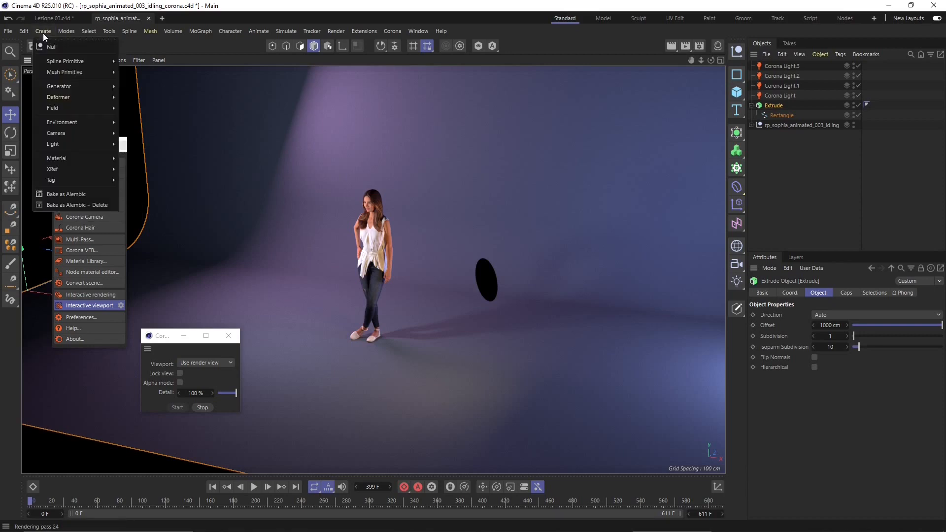
pyautogui.moveTo(52, 144)
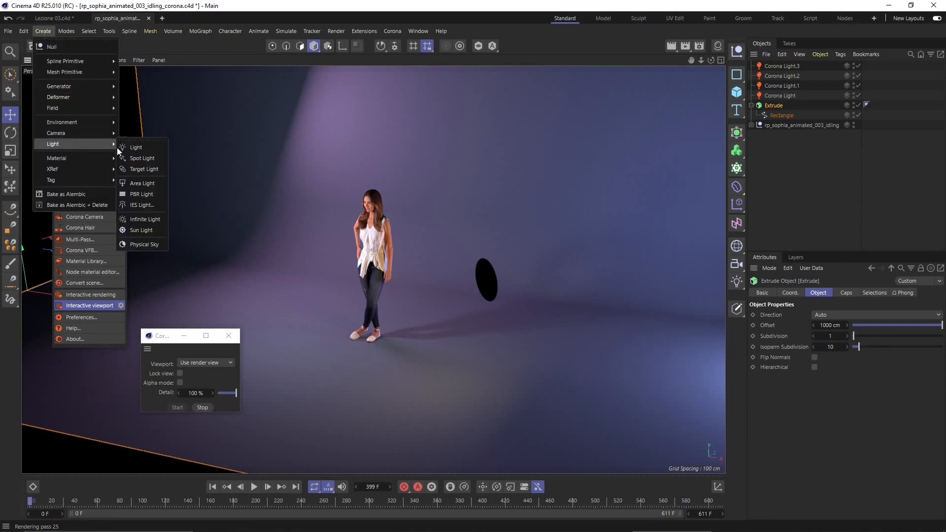
pyautogui.moveTo(142, 194)
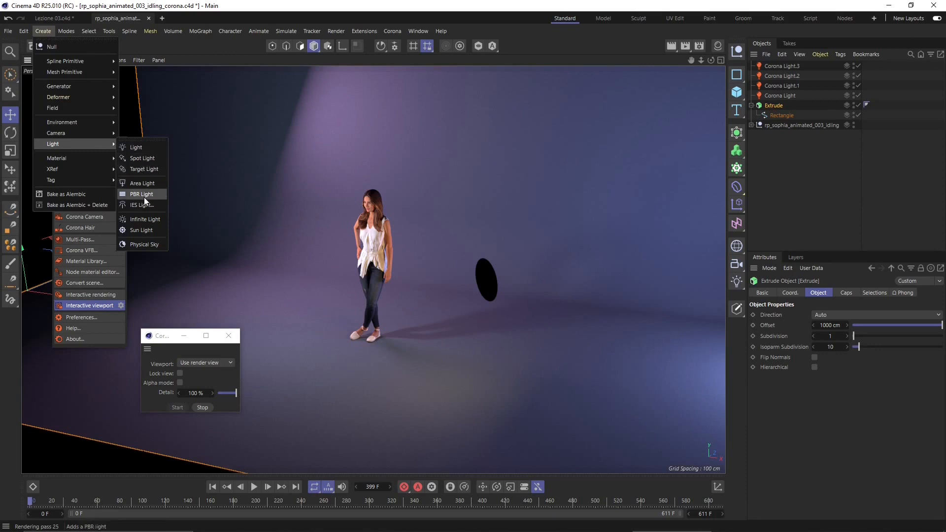
pyautogui.moveTo(144, 168)
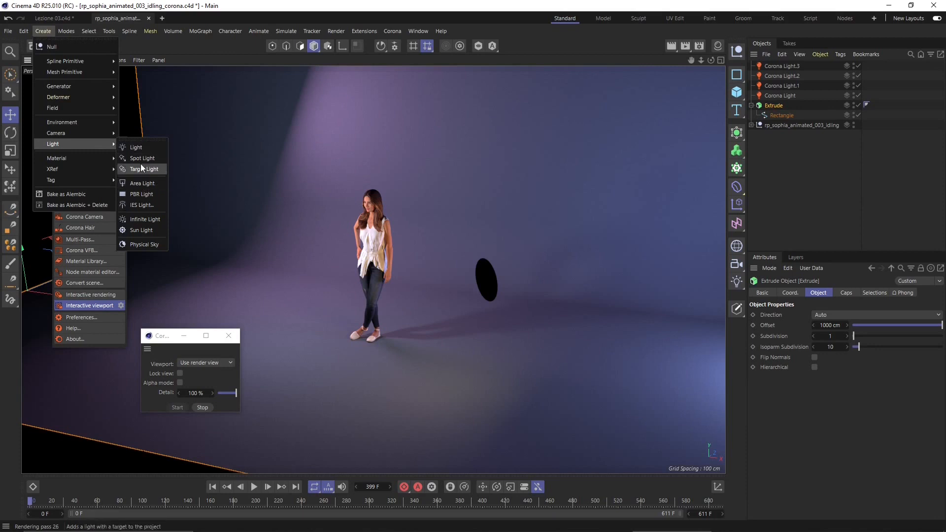
pyautogui.moveTo(141, 194)
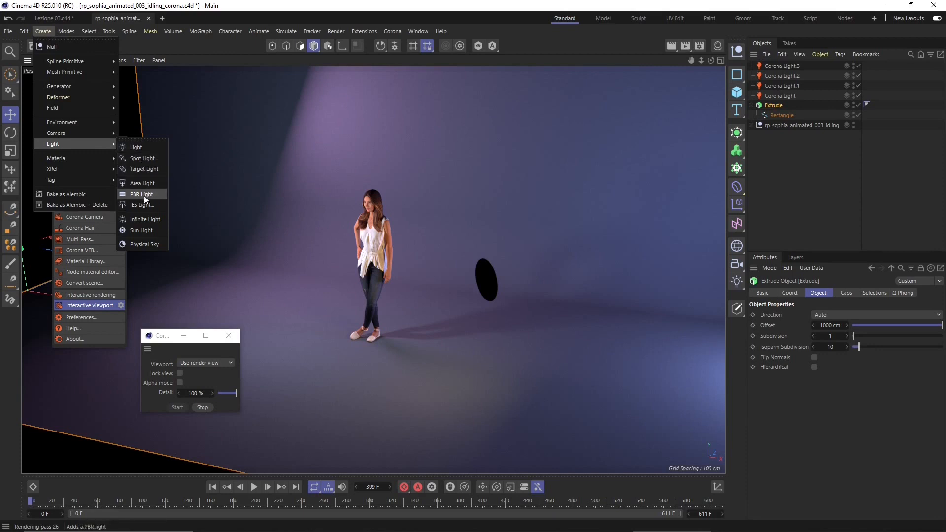
pyautogui.moveTo(138, 55)
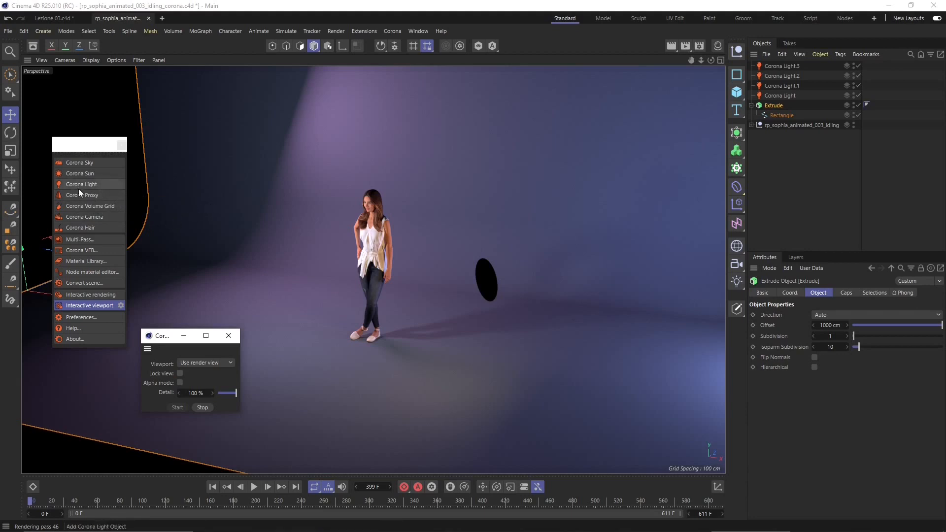
pyautogui.moveTo(231, 135)
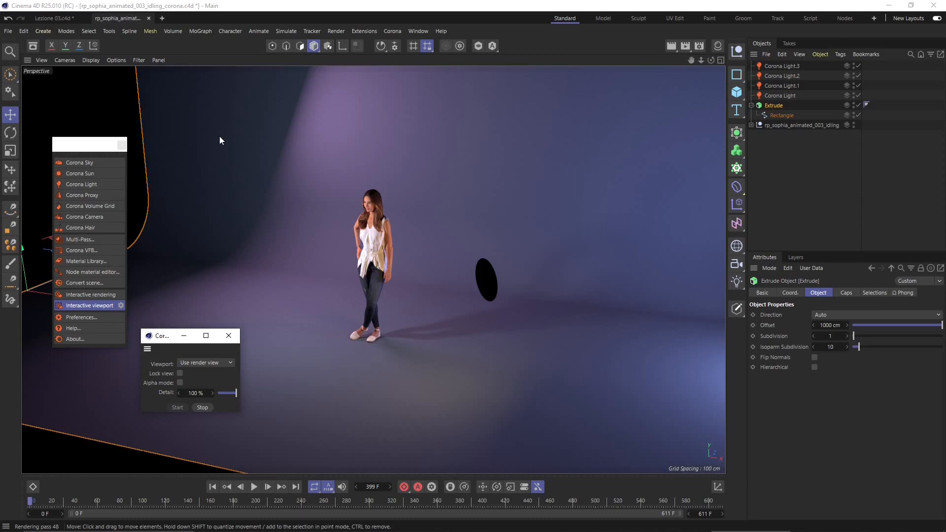
pyautogui.moveTo(250, 151)
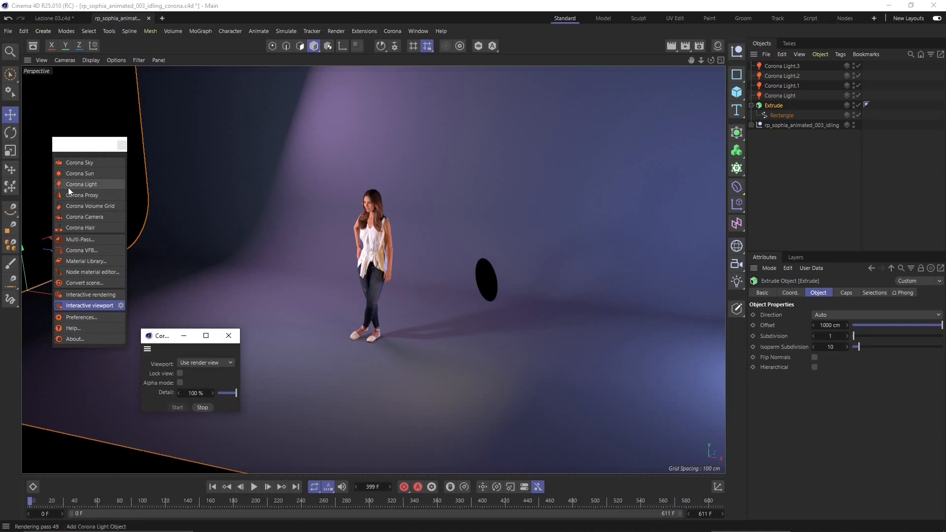
pyautogui.moveTo(81, 184)
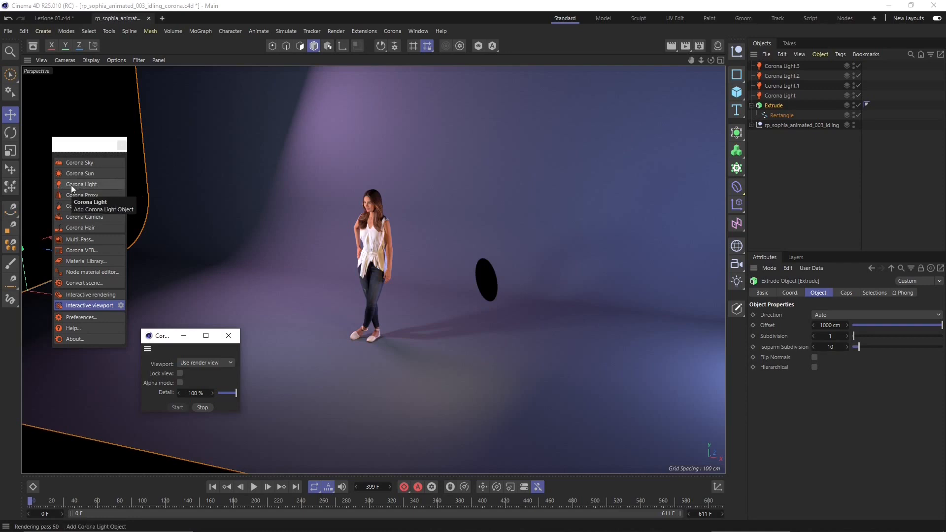
pyautogui.moveTo(97, 193)
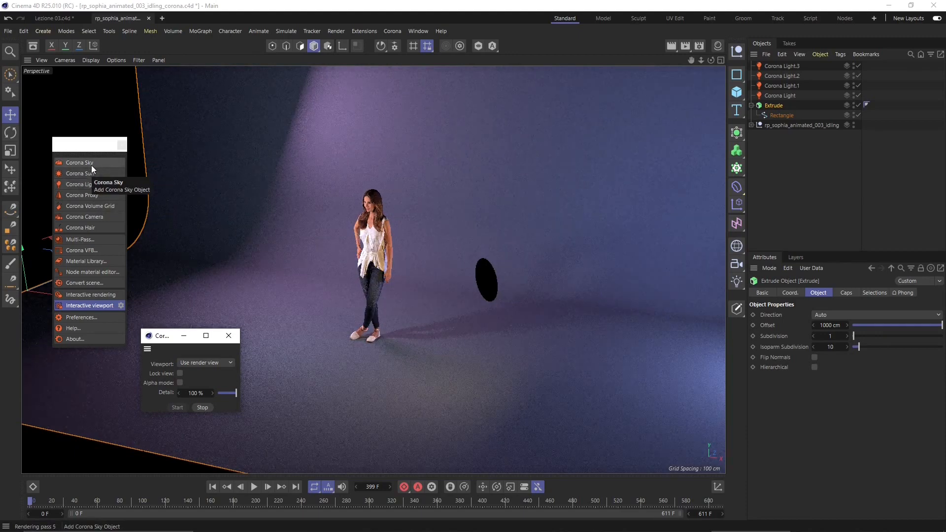
pyautogui.moveTo(80, 173)
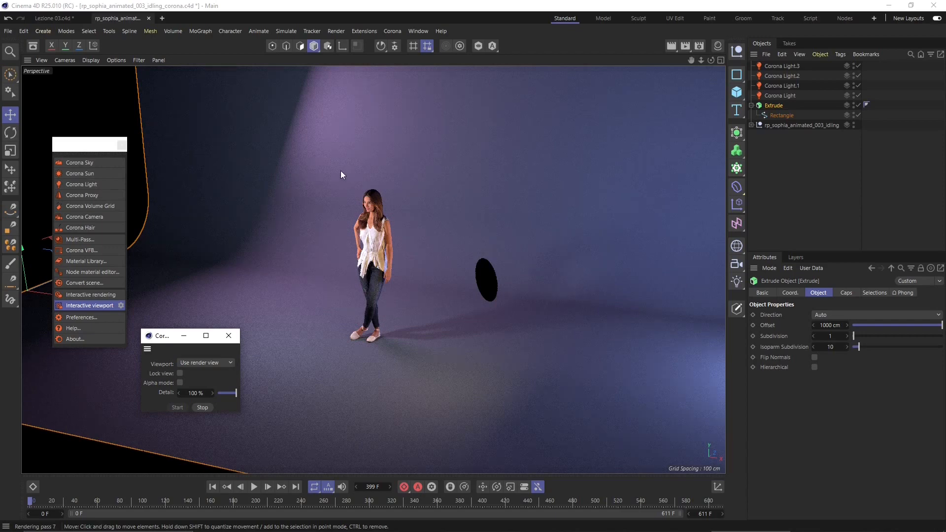
pyautogui.moveTo(339, 185)
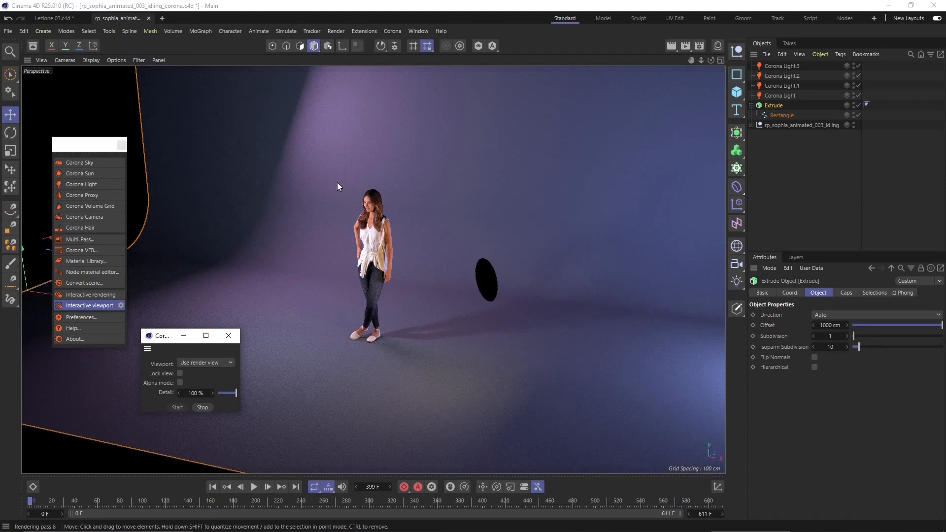
pyautogui.moveTo(326, 287)
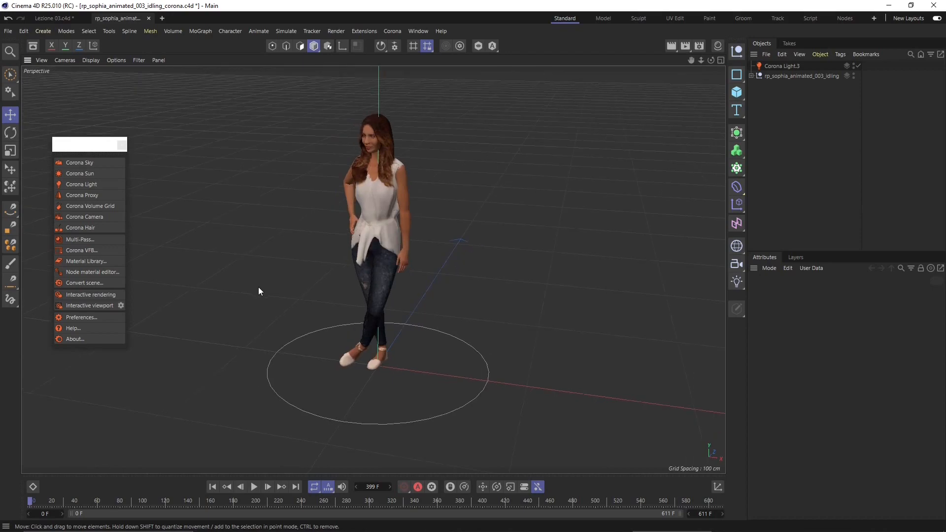
pyautogui.moveTo(263, 301)
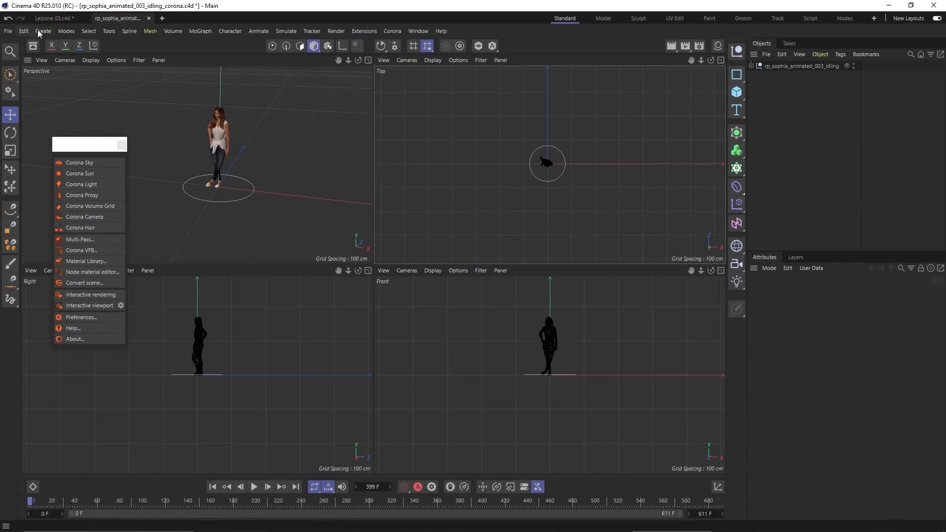
pyautogui.moveTo(65, 61)
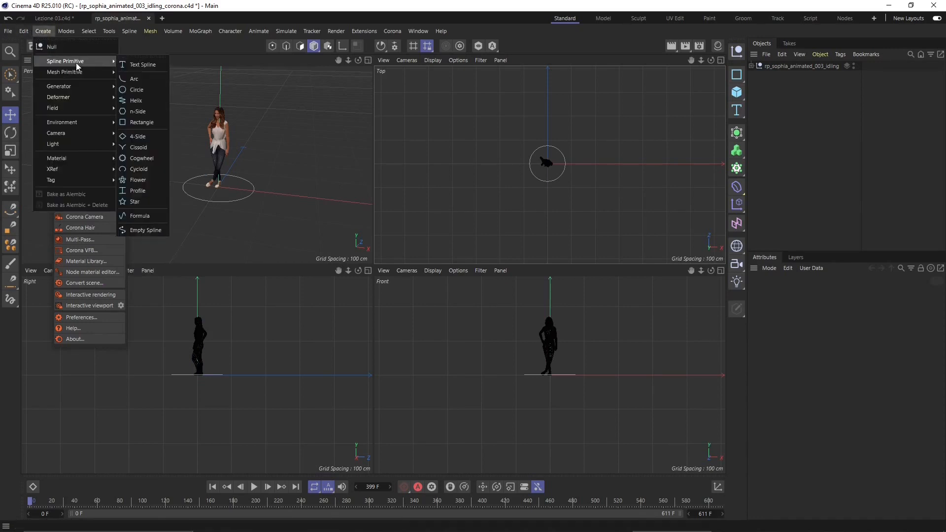
pyautogui.moveTo(64, 72)
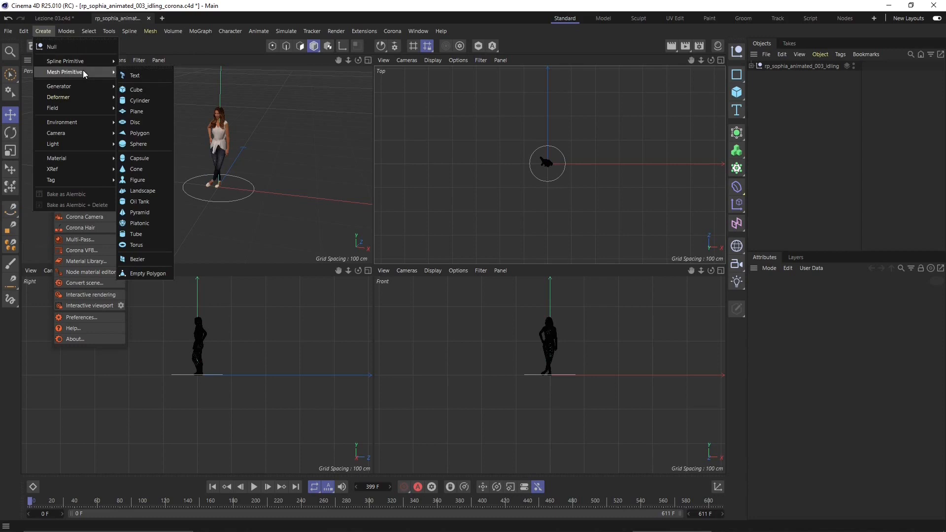
# Step: Add a cube primitive around the woman figure to serve as the room
pyautogui.click(136, 89)
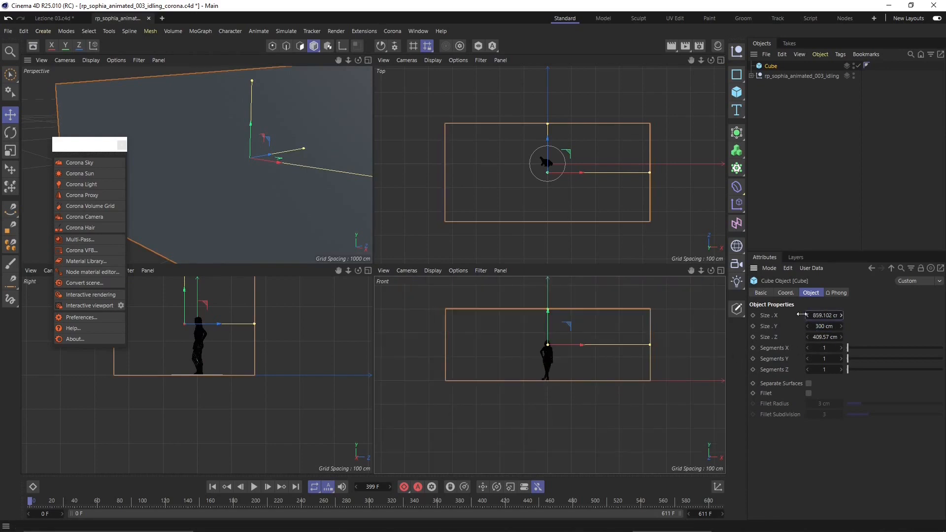
# Step: Narrow the cube's width to about 649 cm and show its segment lines in the front view
pyautogui.moveTo(825, 315); pyautogui.dragTo(807, 315)
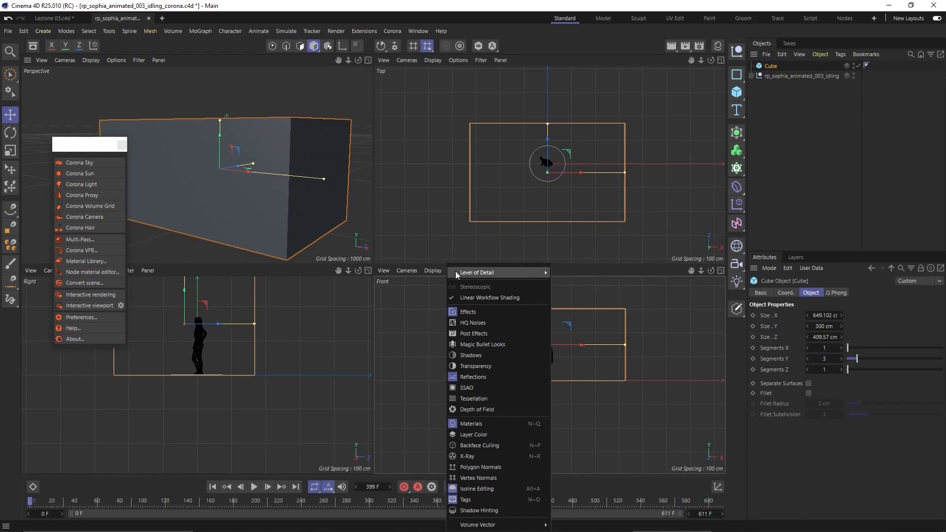
pyautogui.click(407, 270)
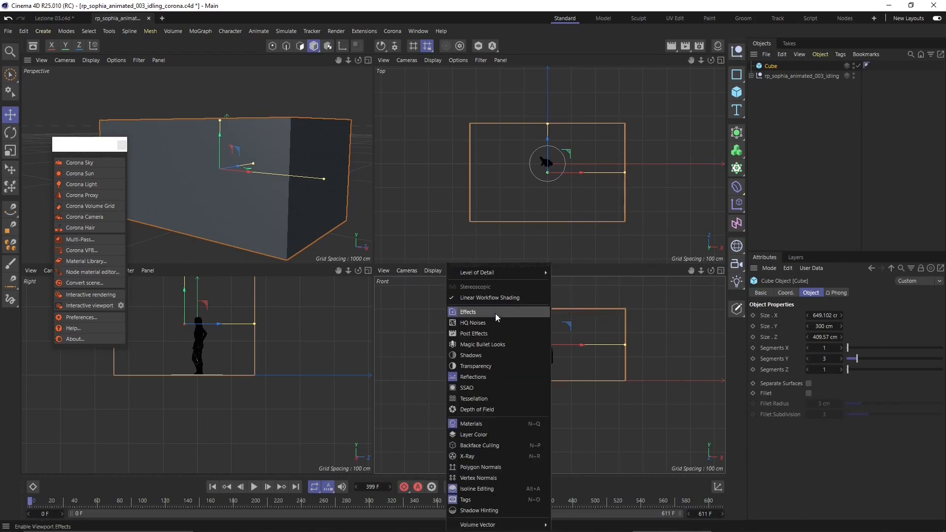
pyautogui.click(432, 270)
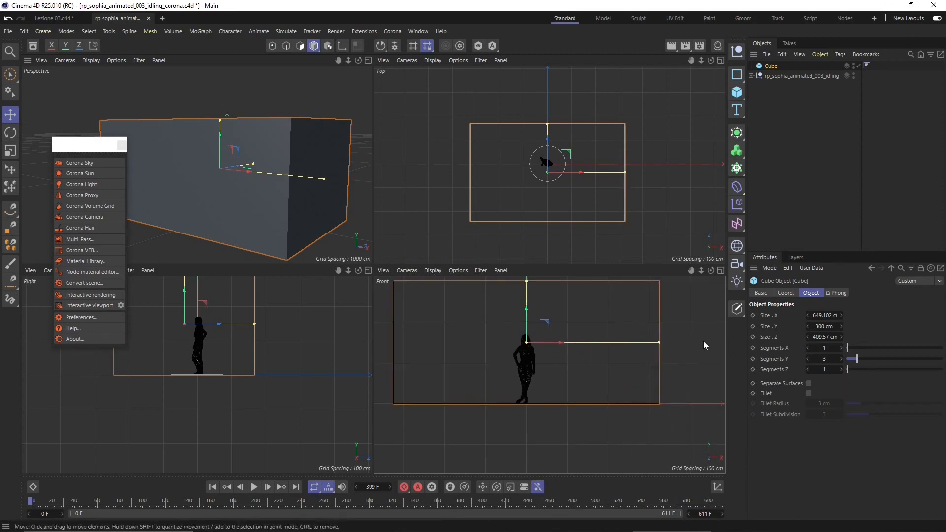
pyautogui.moveTo(848, 348)
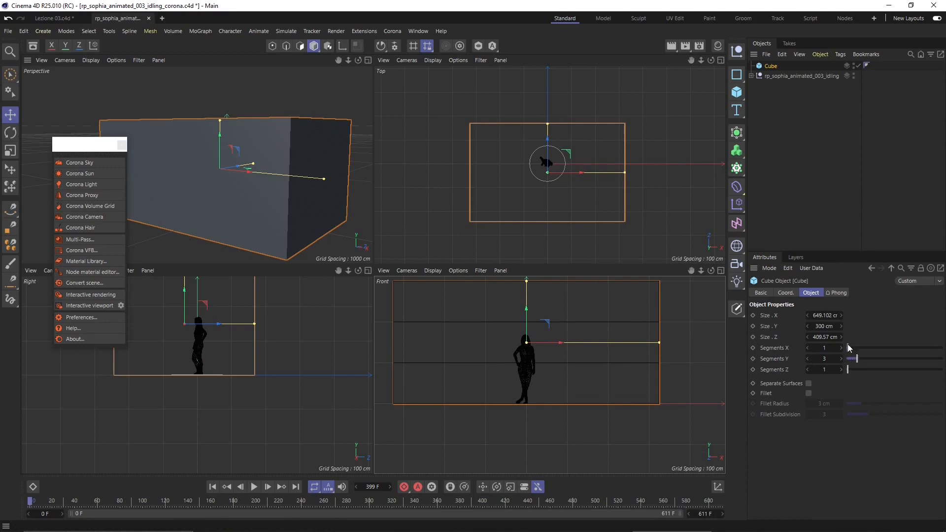
# Step: Subdivide the room cube into 6 segments along X and 3 along its depth
pyautogui.moveTo(850, 348); pyautogui.dragTo(855, 348)
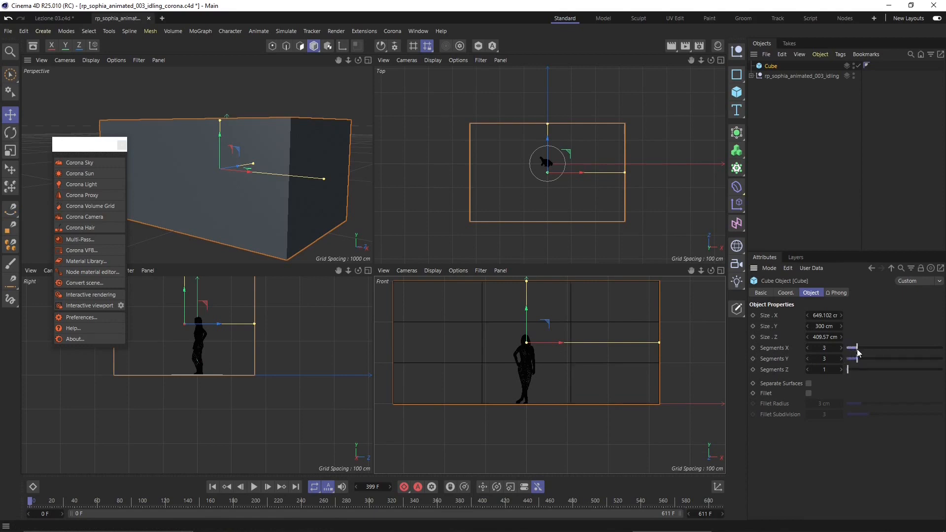
pyautogui.moveTo(854, 348); pyautogui.dragTo(874, 348)
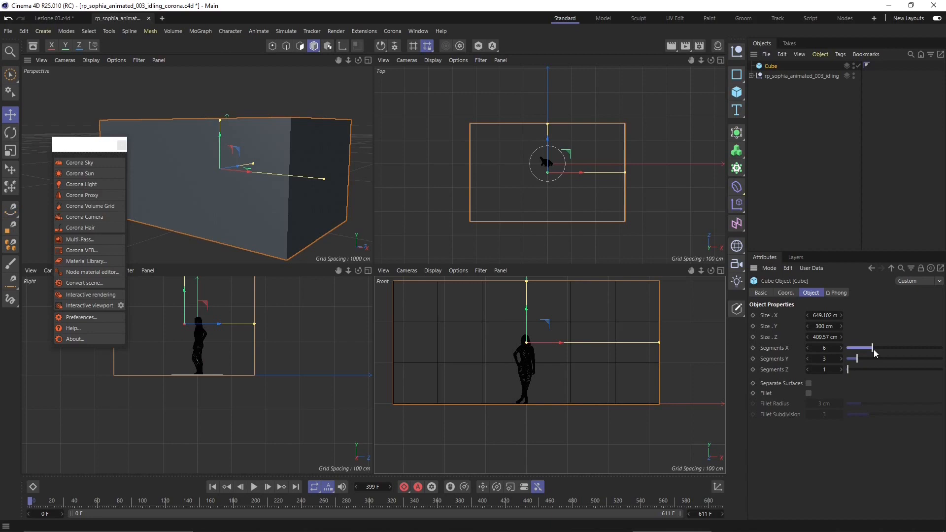
pyautogui.moveTo(844, 381)
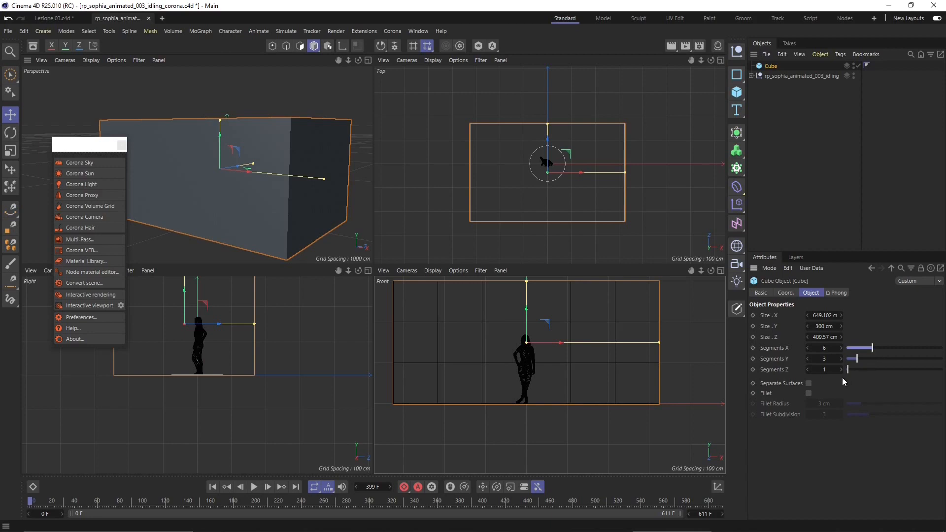
pyautogui.moveTo(847, 370); pyautogui.dragTo(855, 369)
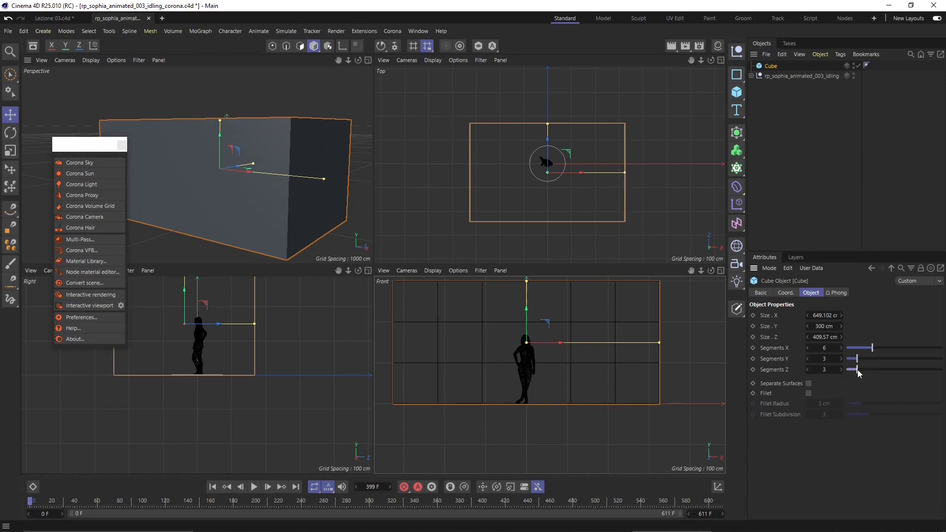
pyautogui.moveTo(514, 324)
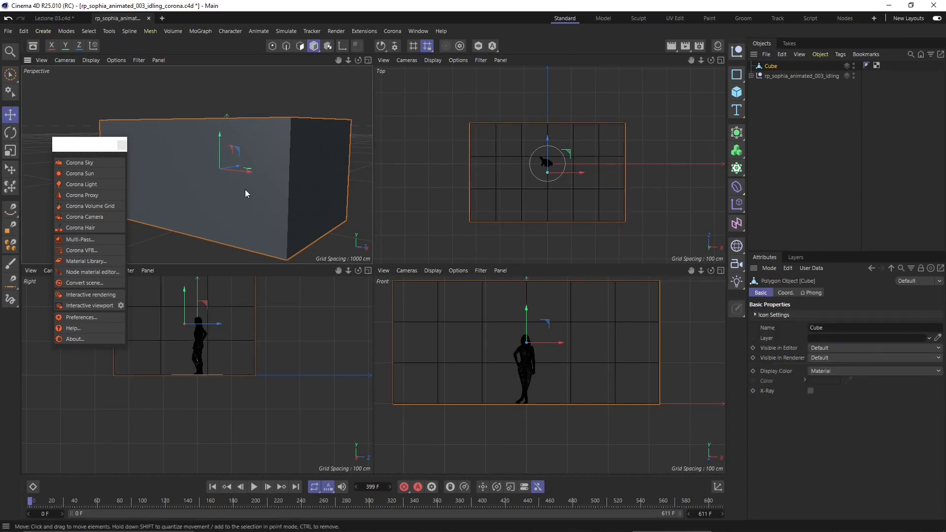
# Step: Switch to shaded-with-lines display and box-select a group of wall polygons for the openings
pyautogui.click(91, 60)
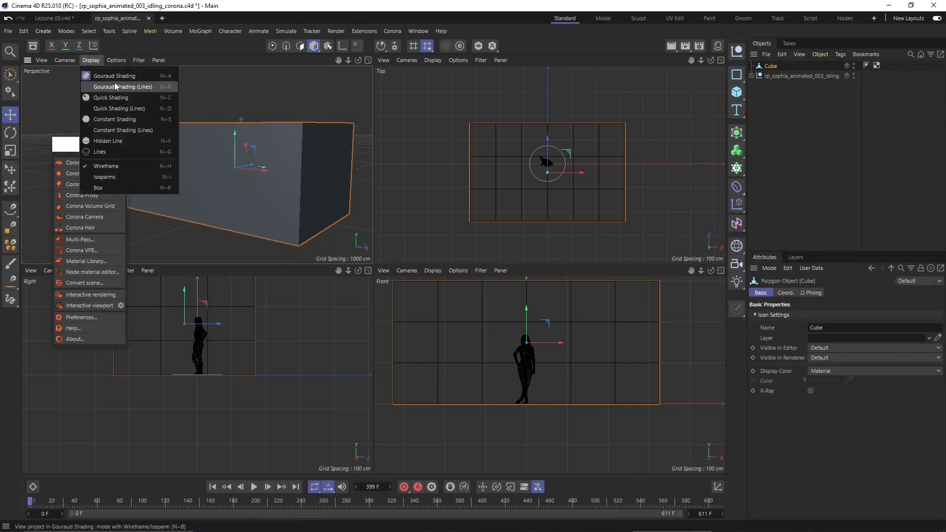
pyautogui.moveTo(111, 90)
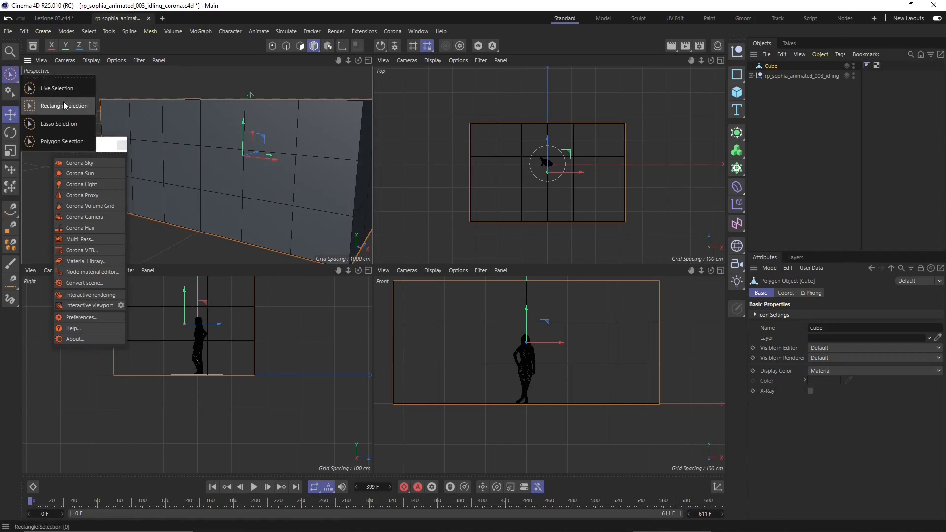
pyautogui.click(65, 105)
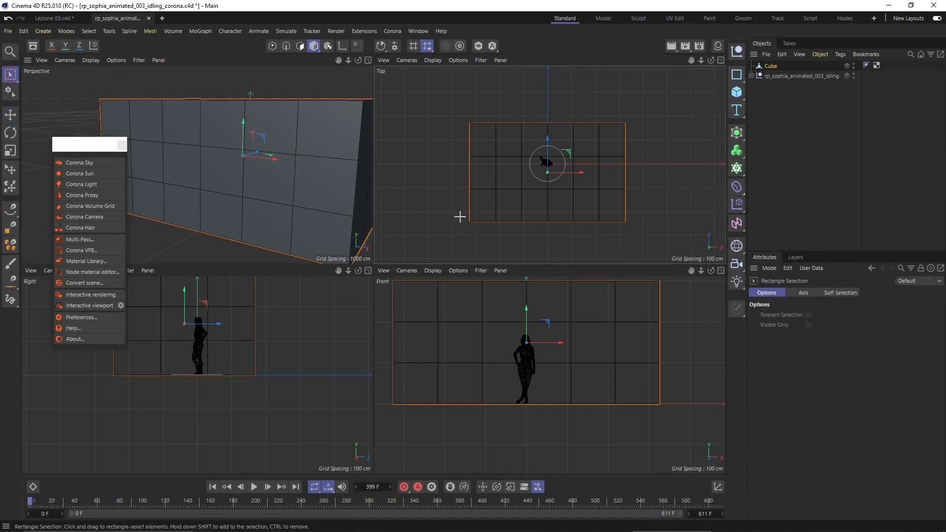
pyautogui.moveTo(458, 216); pyautogui.dragTo(652, 240)
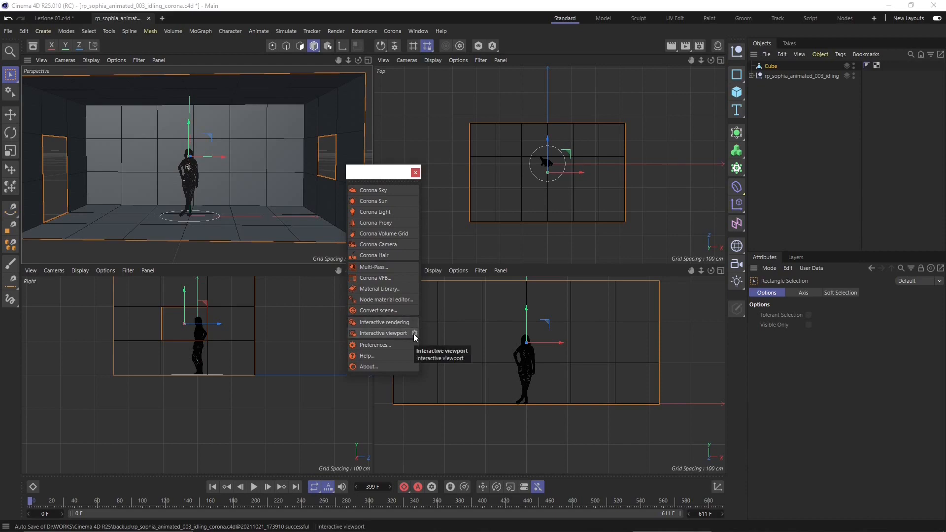
# Step: Raise the Corona interactive render detail to 73% and start the live viewport render
pyautogui.click(383, 333)
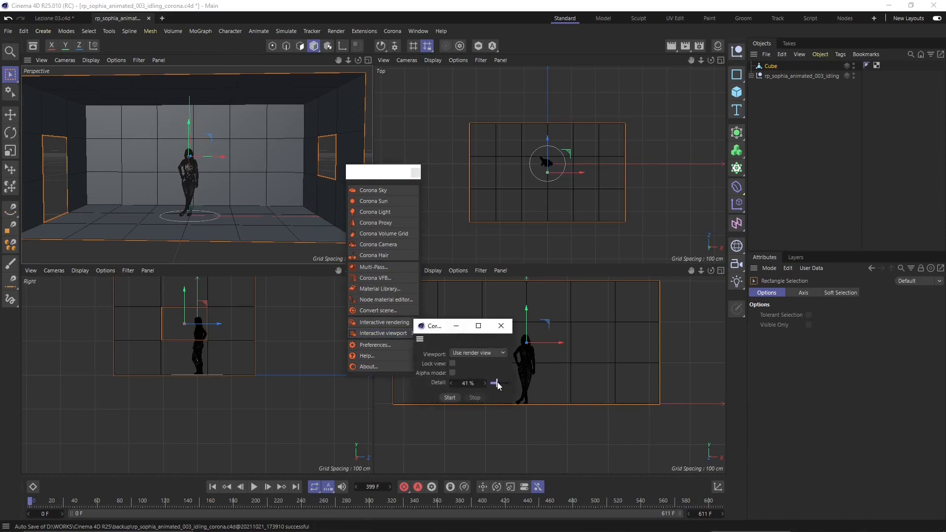
pyautogui.moveTo(495, 384); pyautogui.dragTo(506, 383)
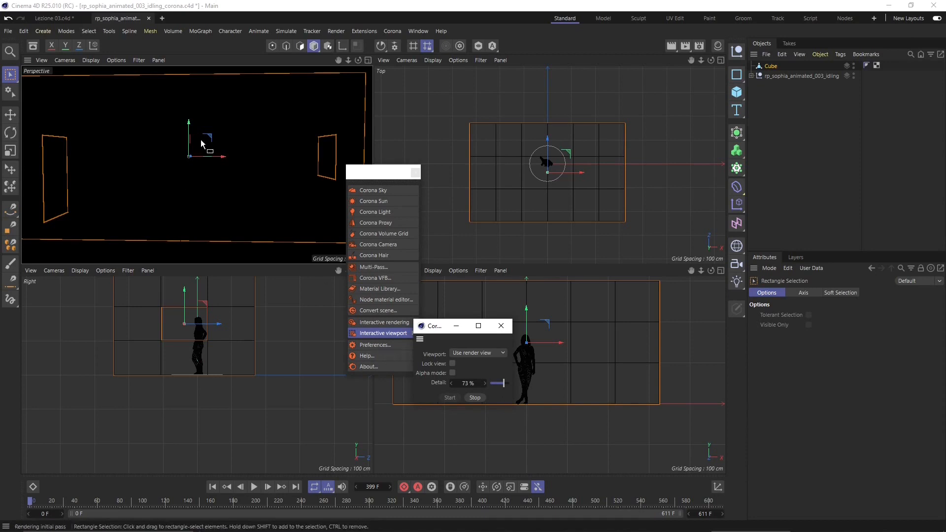
pyautogui.moveTo(149, 183)
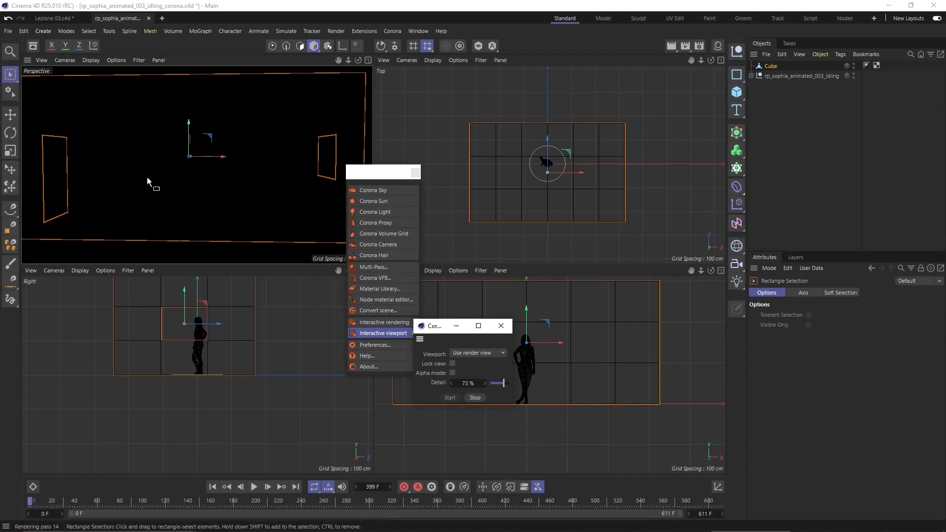
pyautogui.moveTo(372, 201)
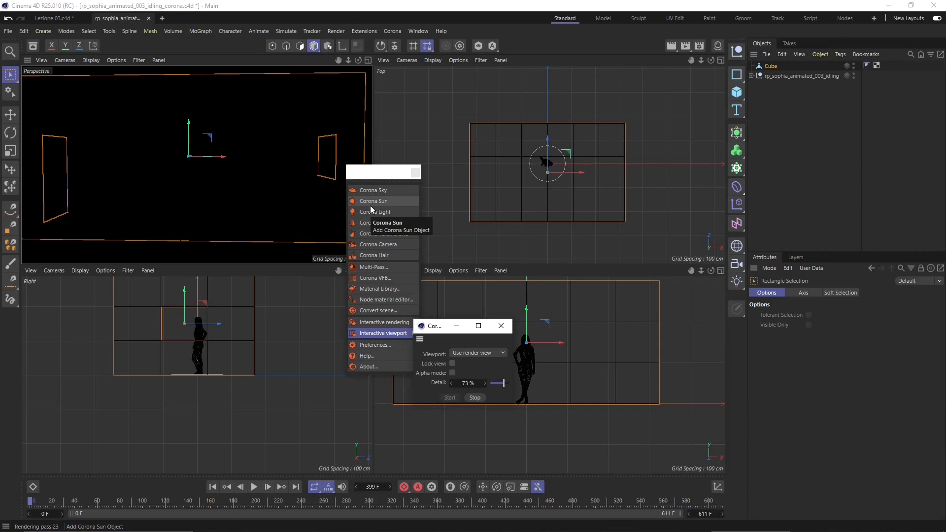
pyautogui.click(375, 212)
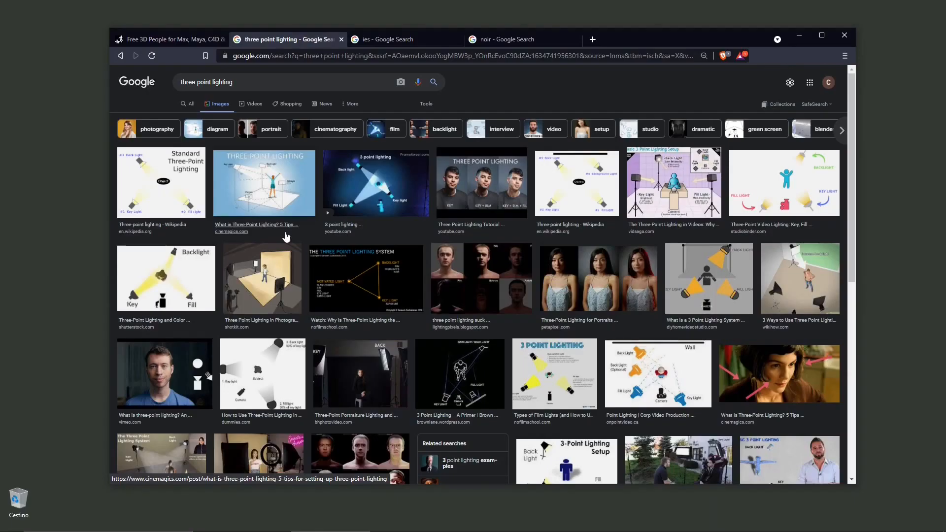
pyautogui.moveTo(631, 43)
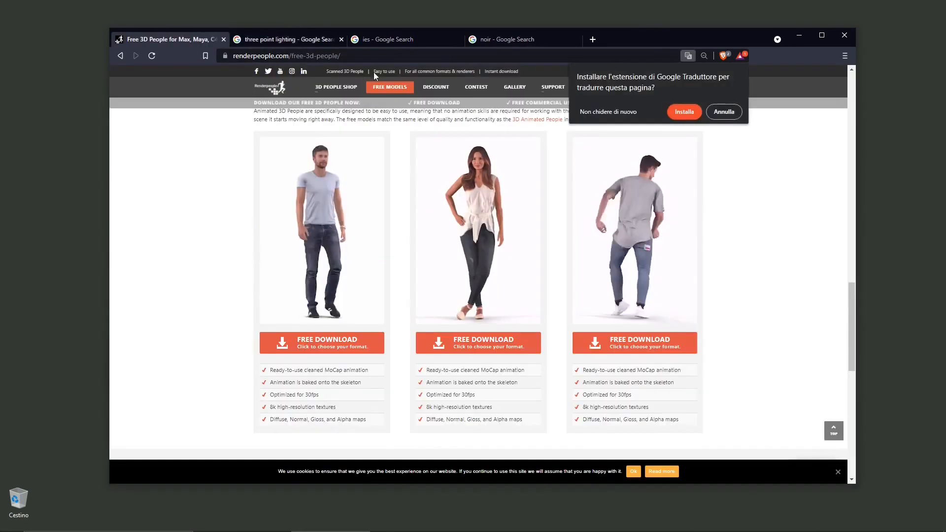
# Step: Scroll the lighting reference page, then switch to the noir image search results
pyautogui.scroll(-3)
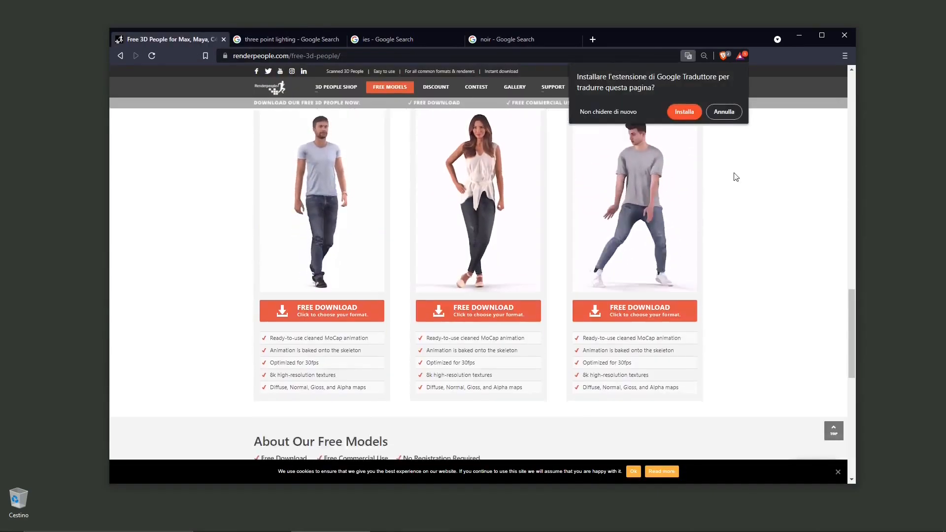
pyautogui.scroll(-3)
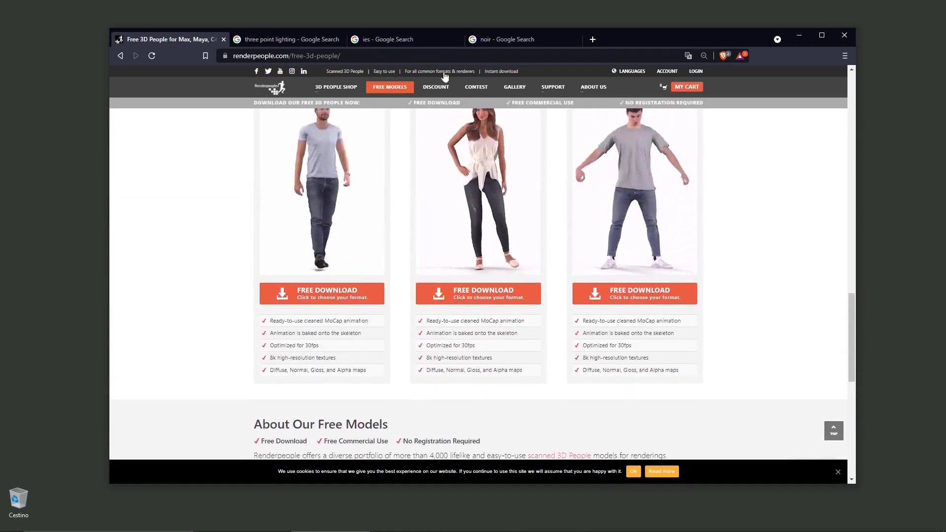
pyautogui.click(286, 39)
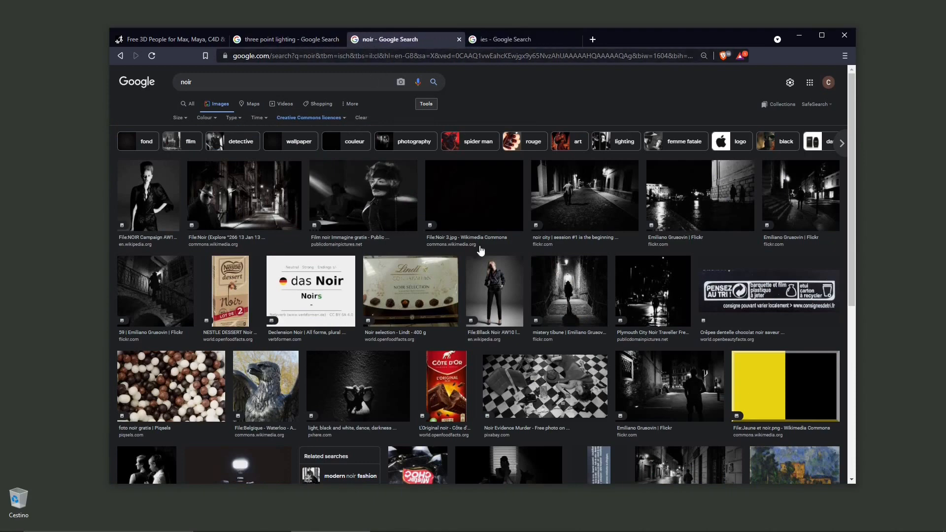
pyautogui.moveTo(474, 267)
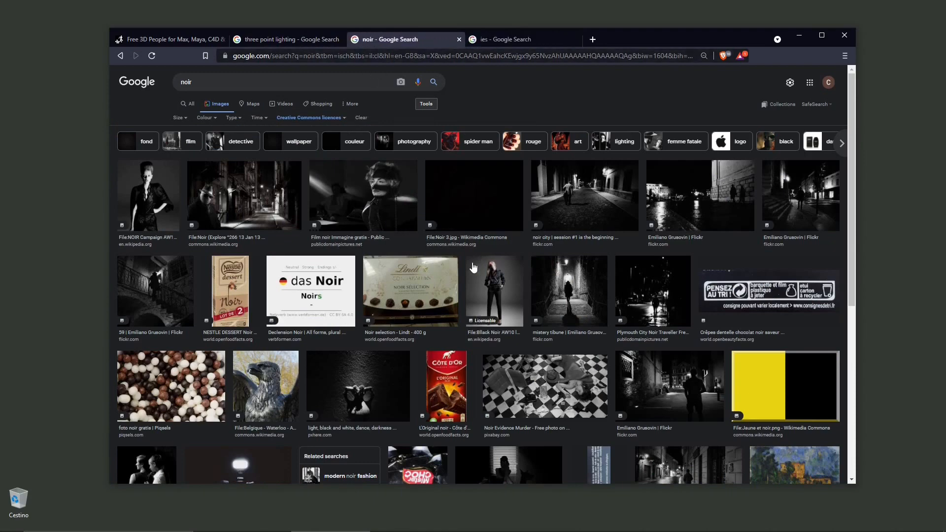
pyautogui.moveTo(234, 215)
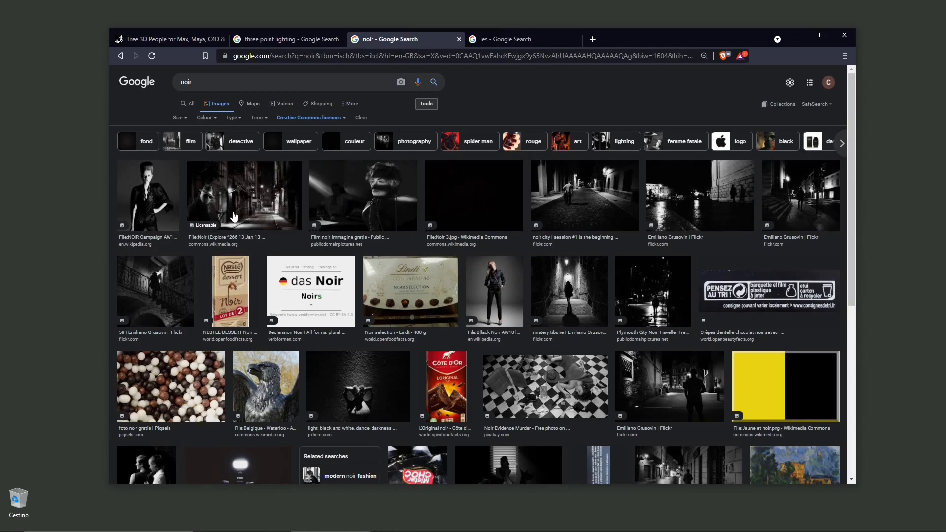
pyautogui.moveTo(386, 225)
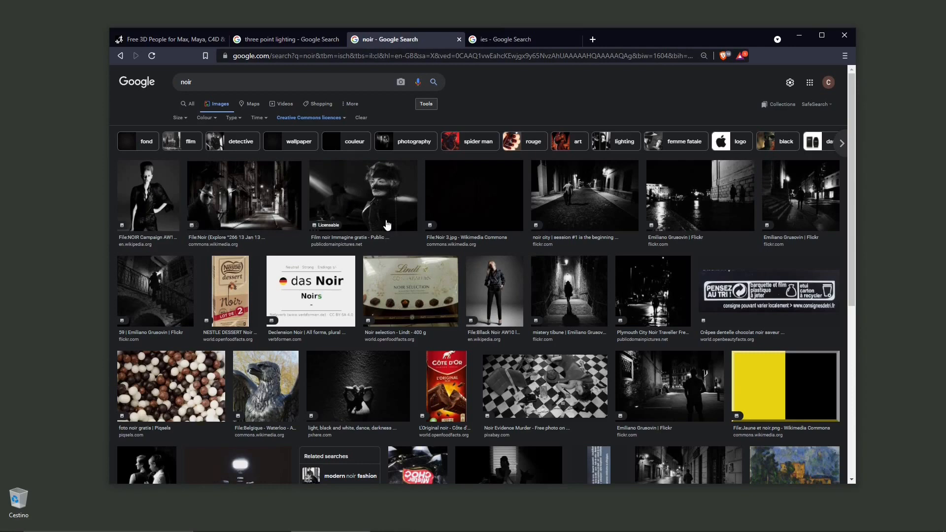
pyautogui.moveTo(364, 182)
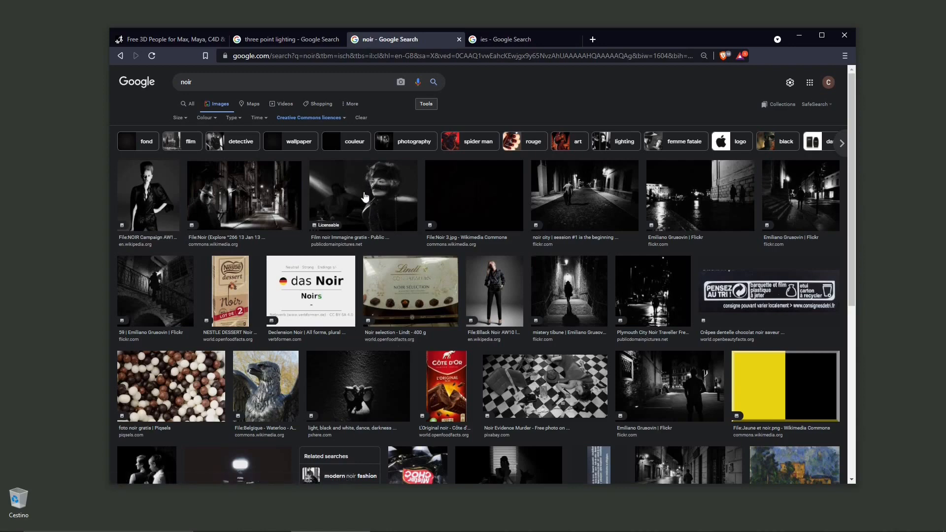
# Step: Scroll through the noir photo references, then switch to the ies image results
pyautogui.scroll(-3)
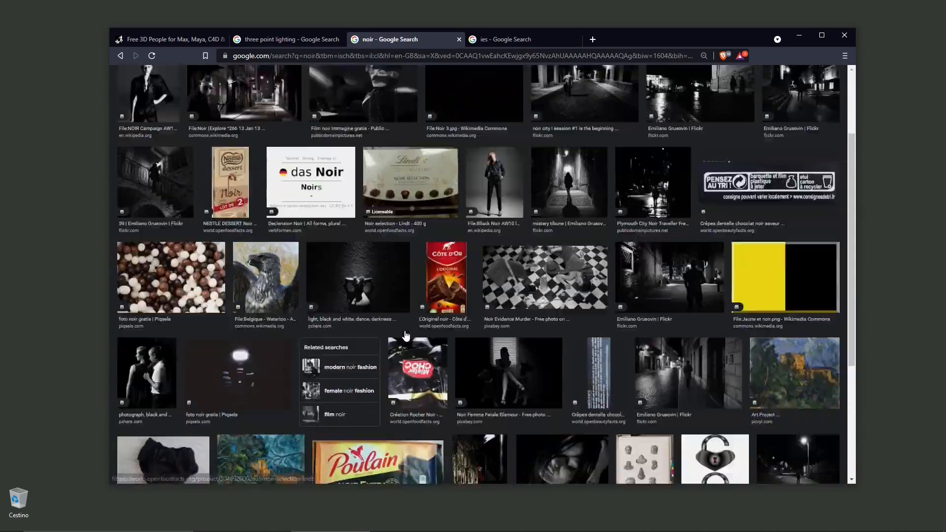
pyautogui.scroll(-3)
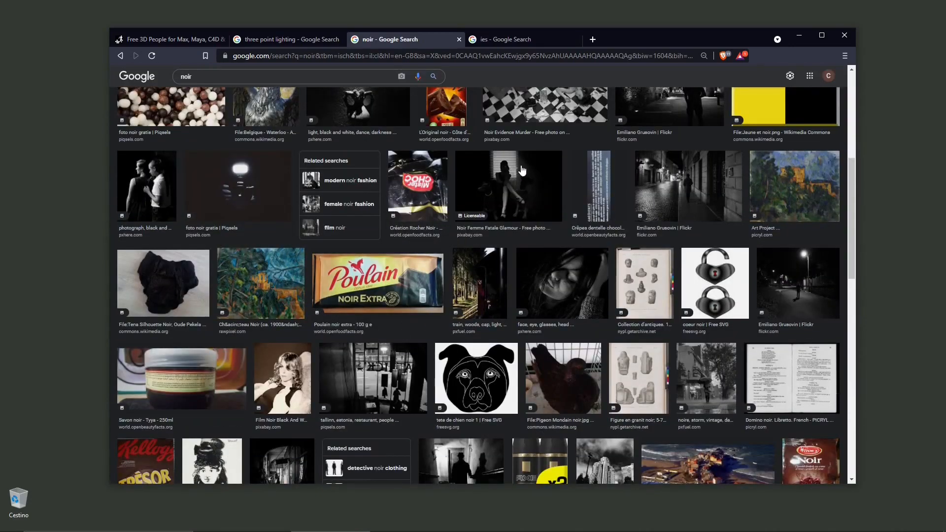
pyautogui.moveTo(517, 187)
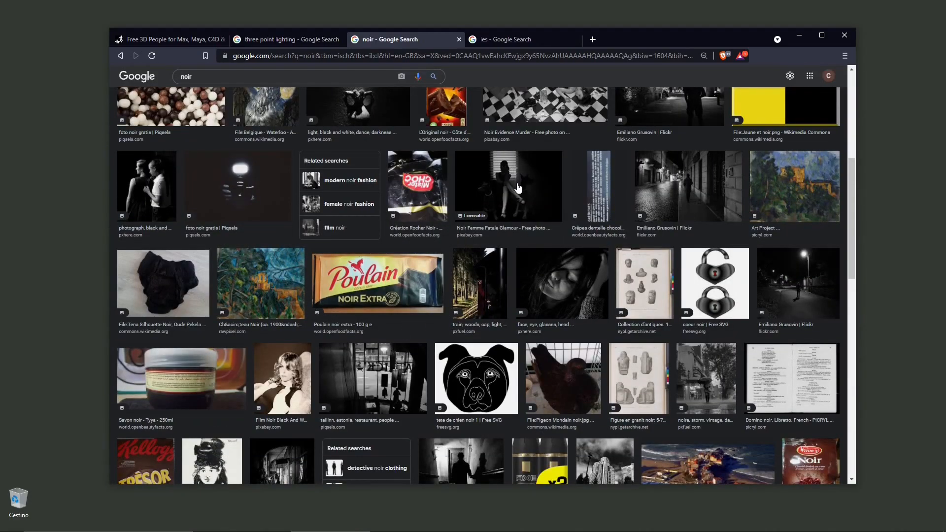
pyautogui.scroll(-3)
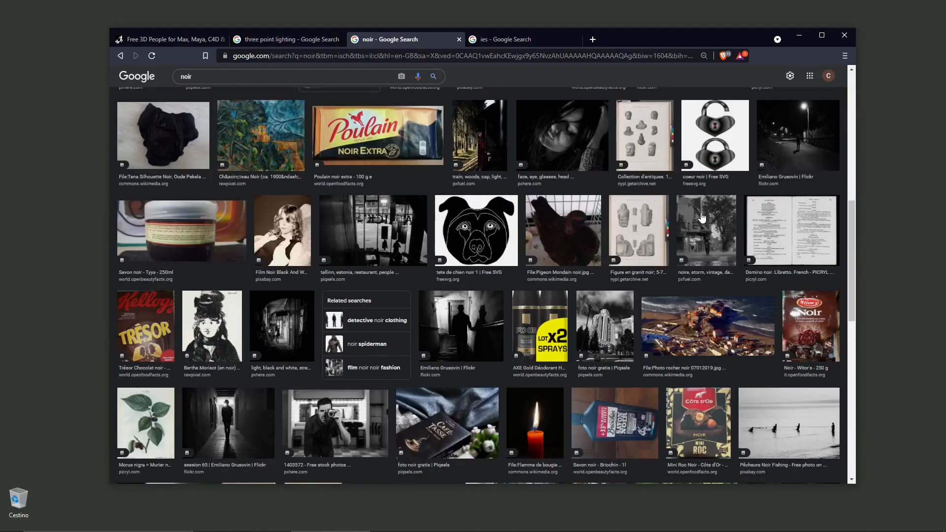
pyautogui.scroll(-3)
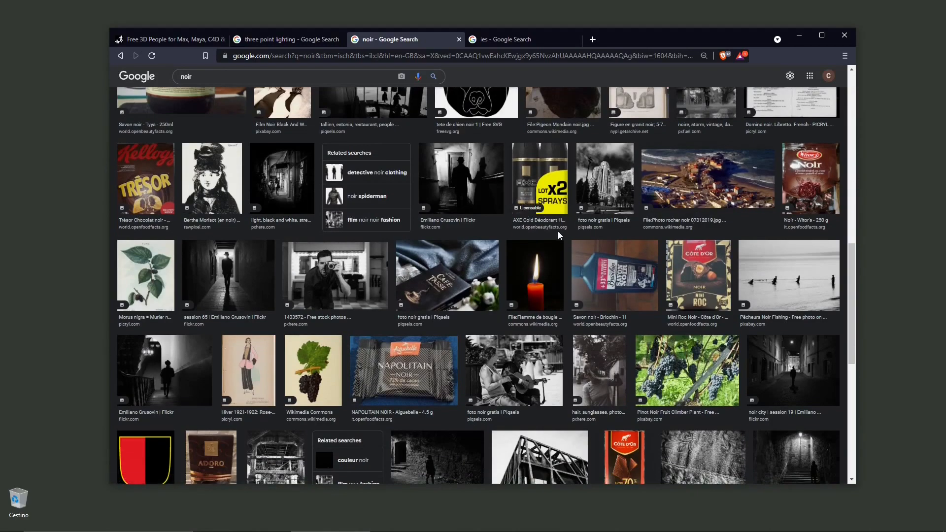
pyautogui.scroll(-3)
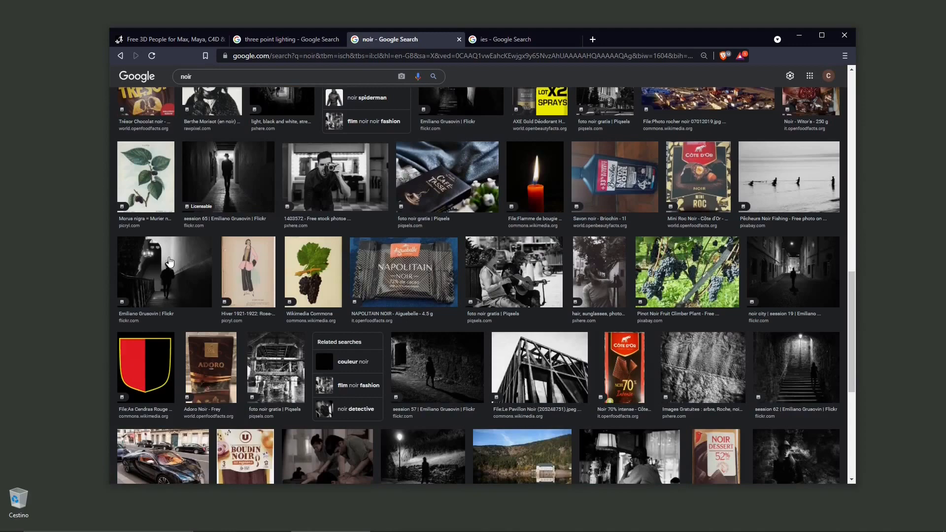
pyautogui.scroll(-3)
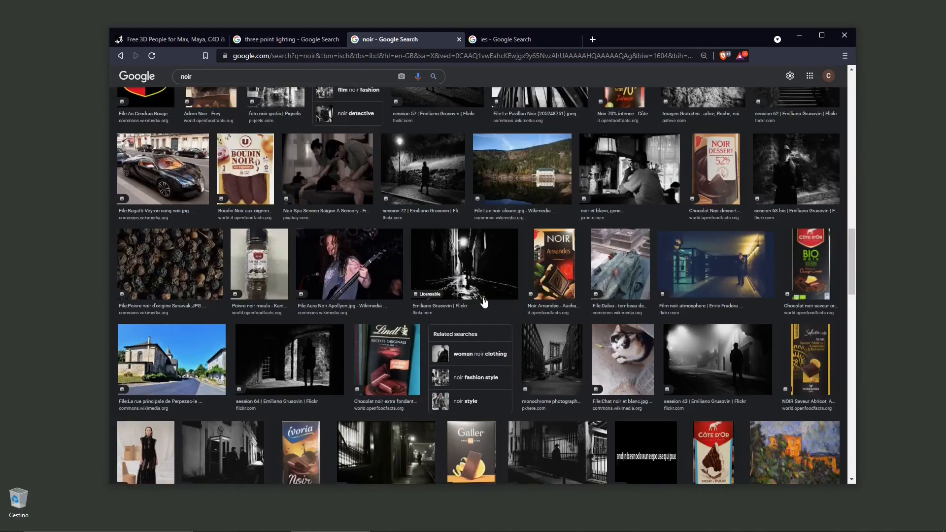
pyautogui.click(522, 40)
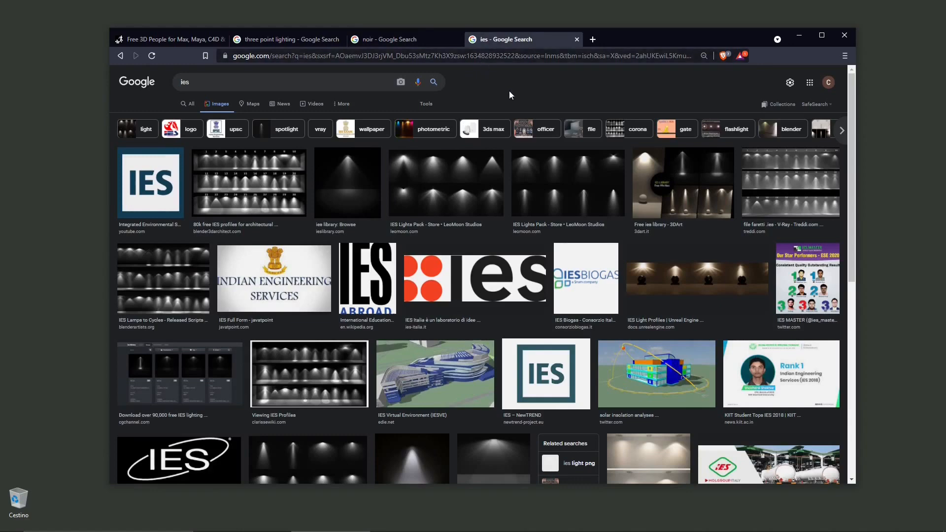
pyautogui.moveTo(517, 228)
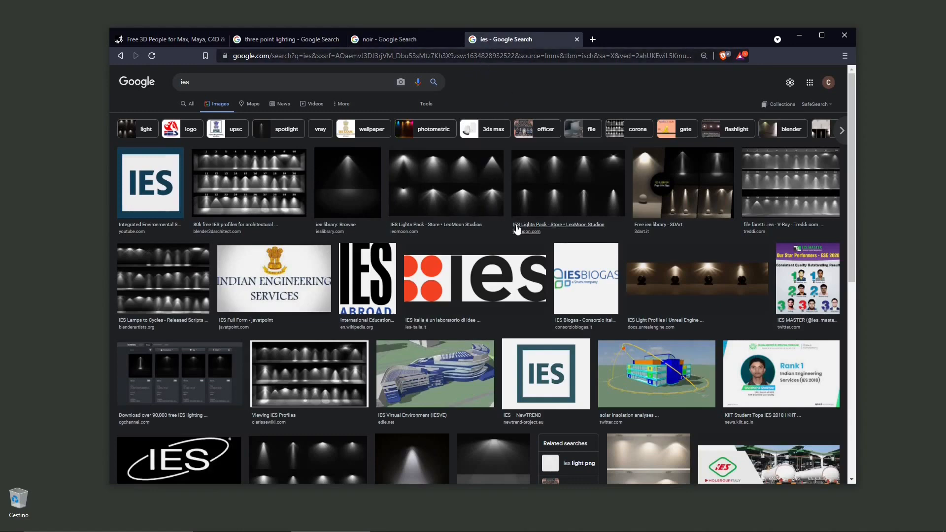
pyautogui.moveTo(548, 194)
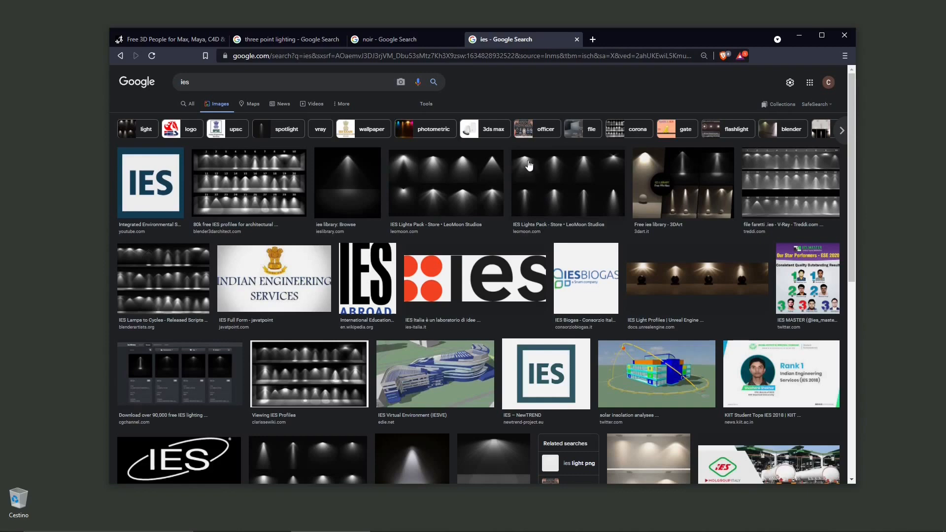
pyautogui.moveTo(381, 186)
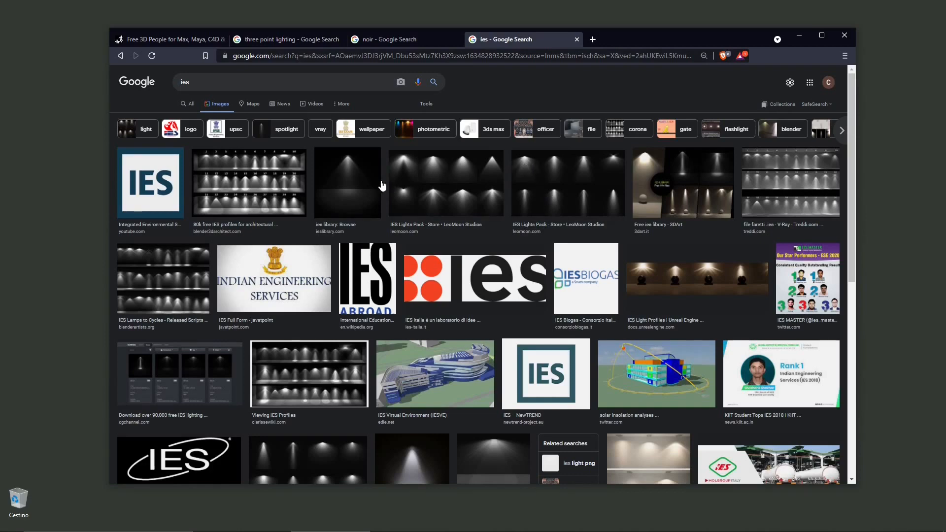
pyautogui.moveTo(245, 182)
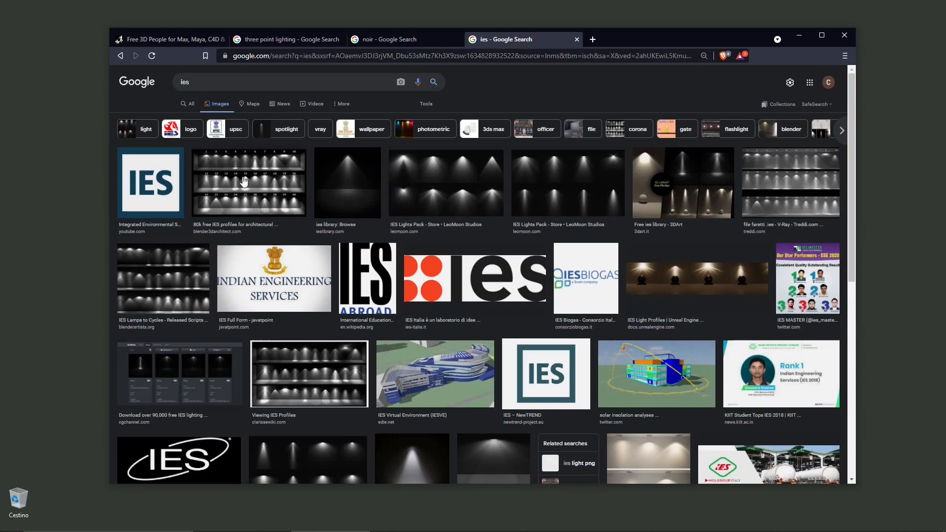
pyautogui.moveTo(174, 92)
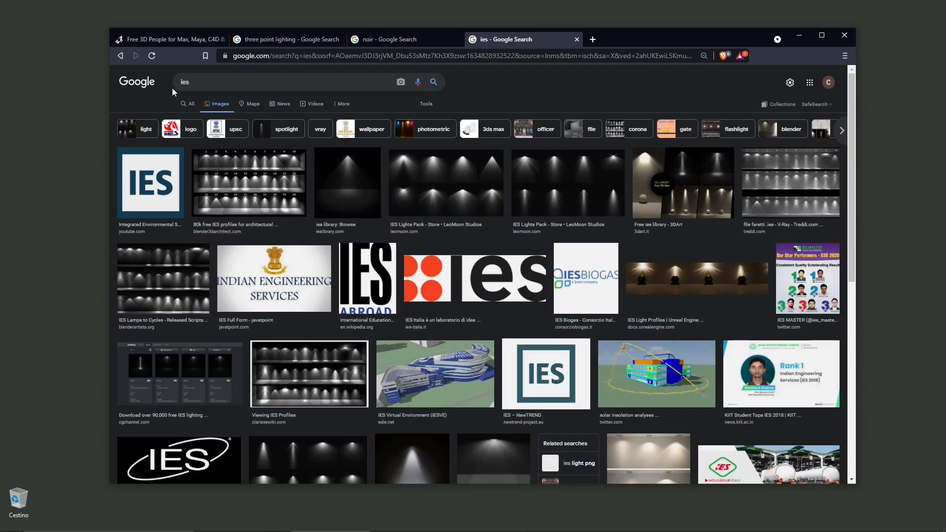
pyautogui.moveTo(450, 234)
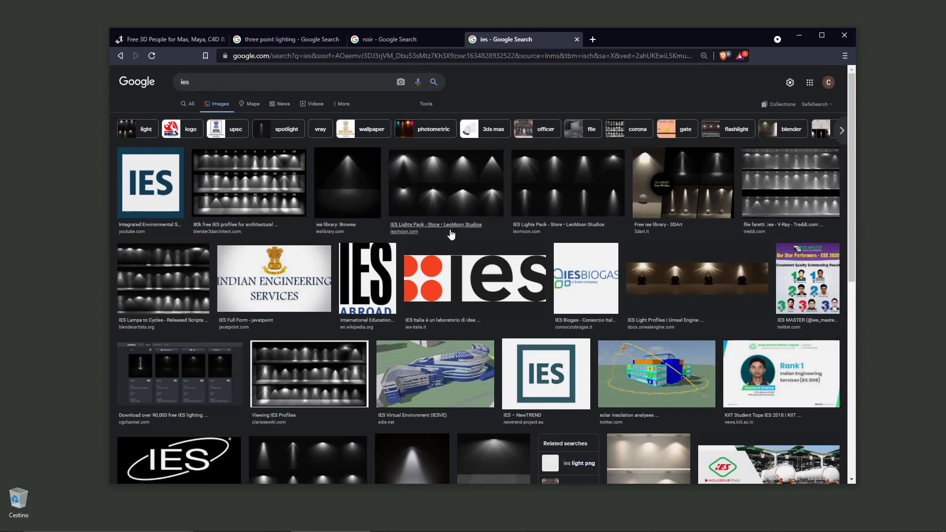
pyautogui.scroll(-3)
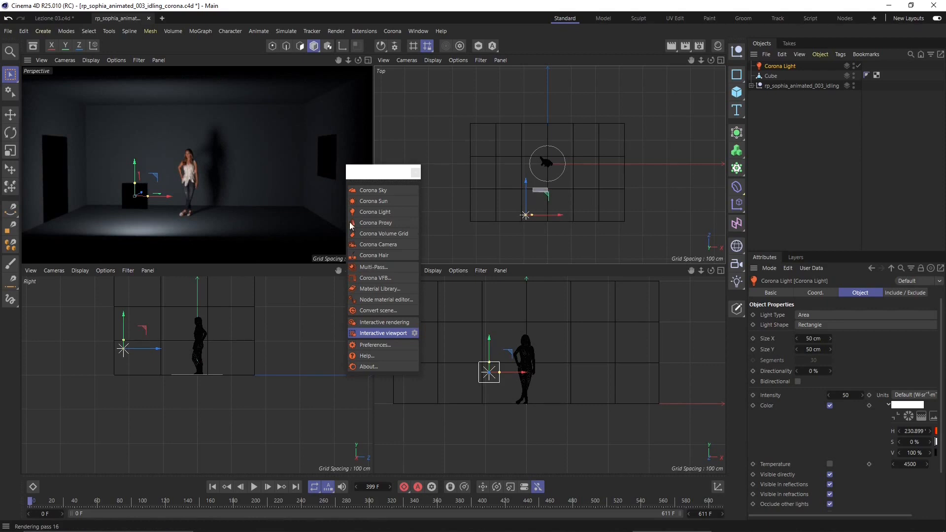
# Step: Ctrl-drag a copy of the Corona light to the doorway in the Top view
pyautogui.click(10, 113)
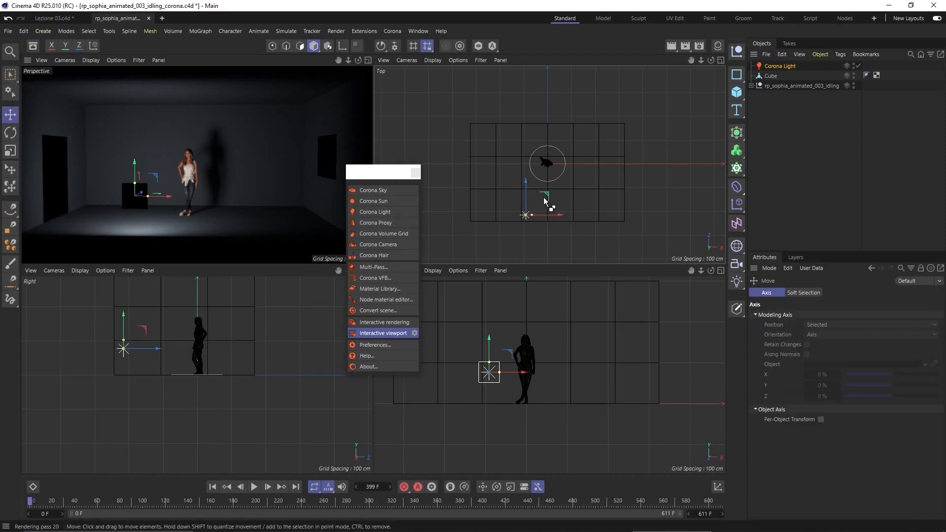
pyautogui.moveTo(525, 214); pyautogui.dragTo(460, 175)
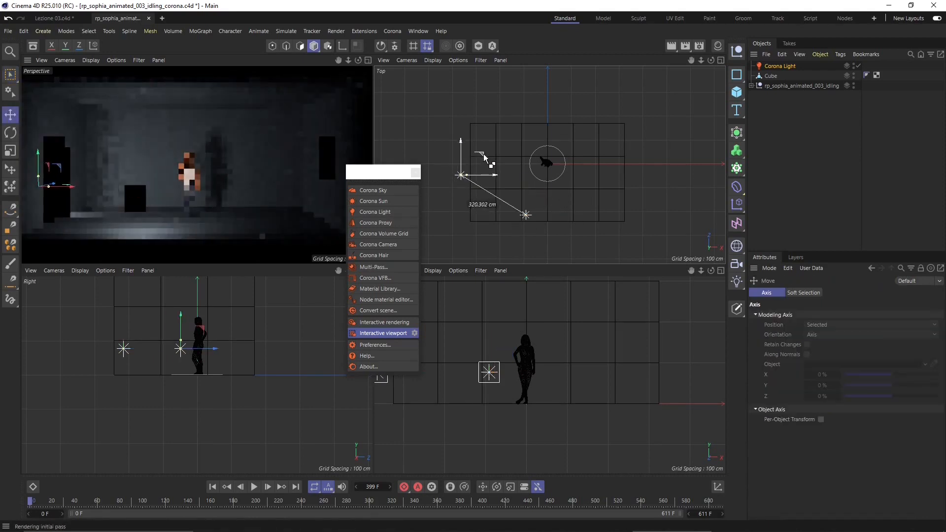
pyautogui.click(375, 212)
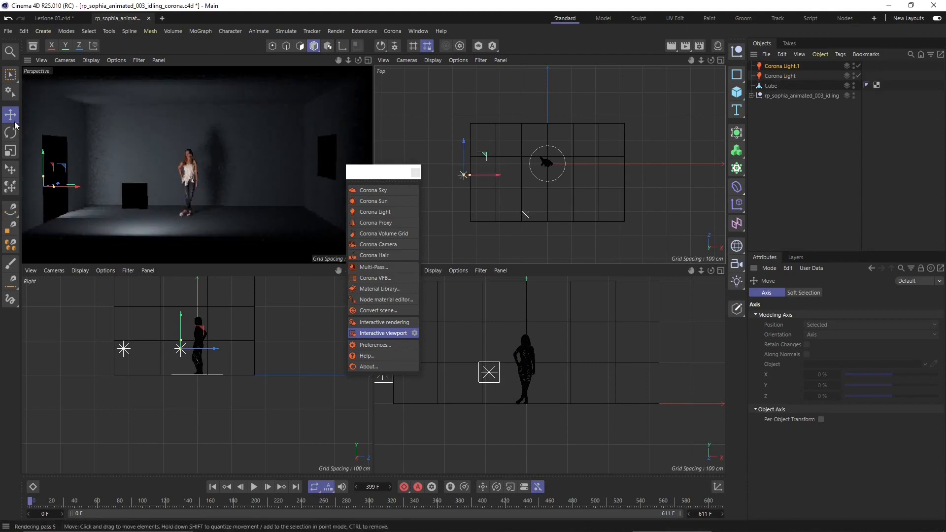
# Step: Rotate the doorway light so it faces into the room
pyautogui.click(10, 133)
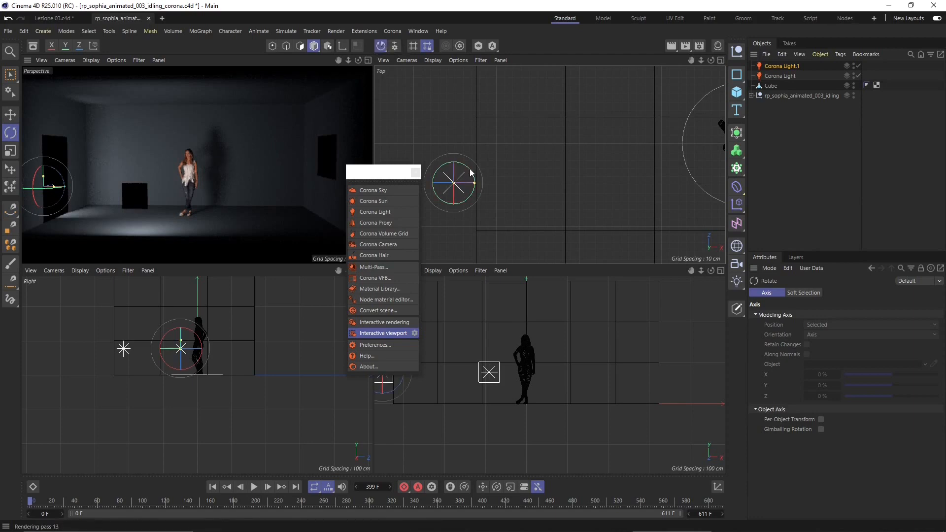
pyautogui.moveTo(471, 174); pyautogui.dragTo(458, 211)
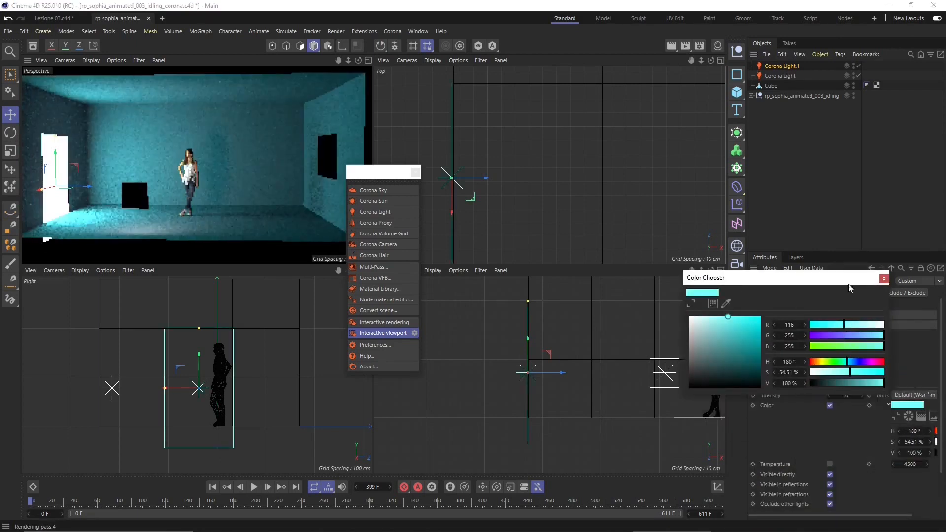
# Step: Tint the doorway light a paler blue, set its intensity to 10, and select the room cube
pyautogui.moveTo(844, 324); pyautogui.dragTo(864, 324)
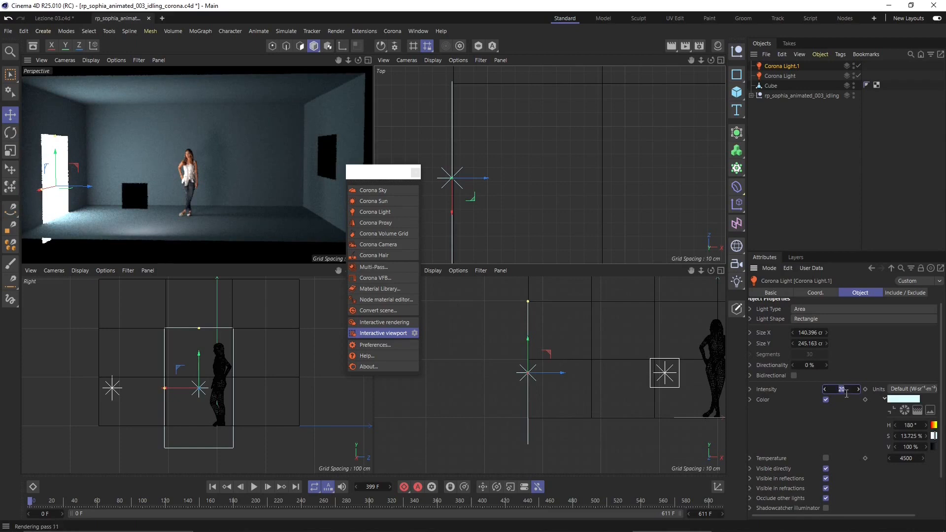
pyautogui.write('10')
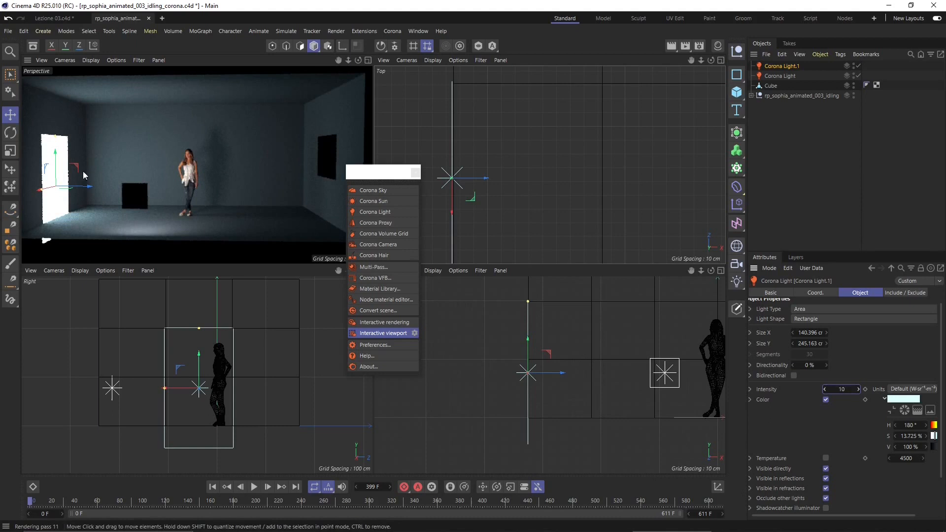
pyautogui.click(771, 86)
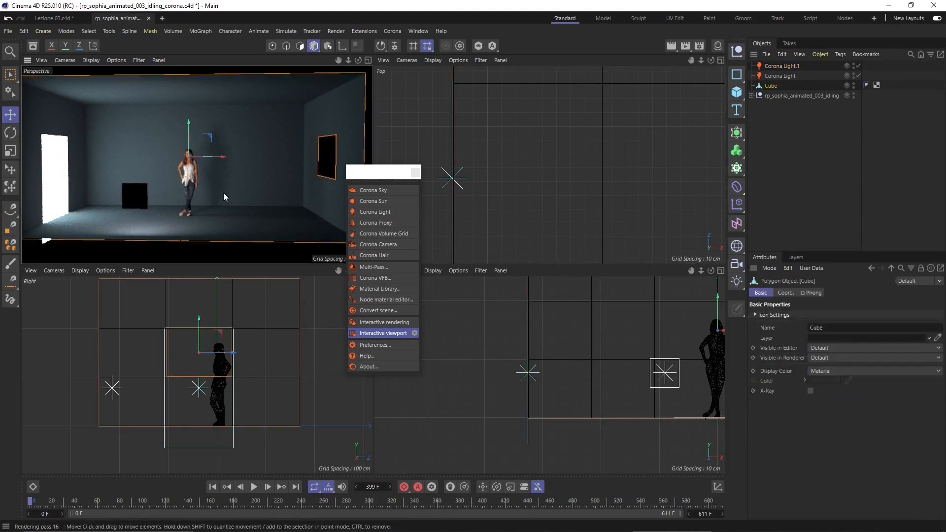
pyautogui.moveTo(358, 128)
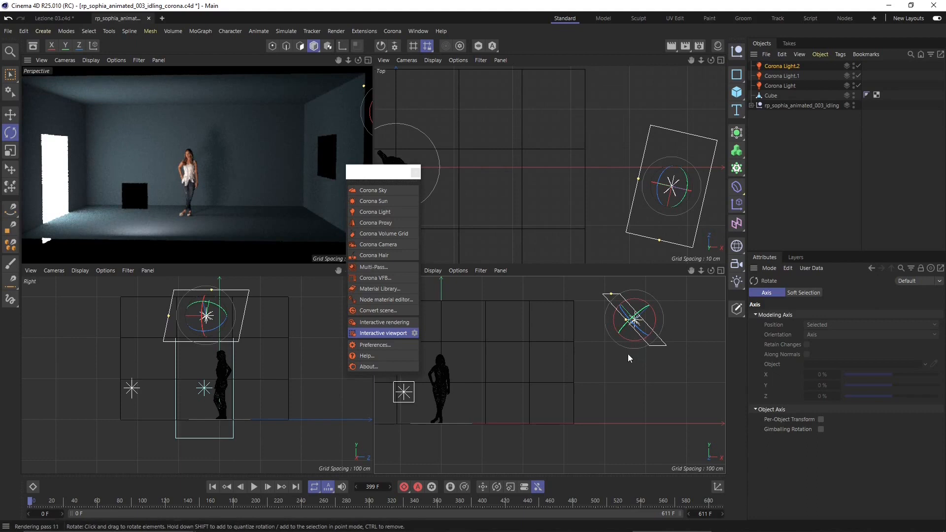
# Step: Tilt the third light down into the room and change its colour toward pale sunlight yellow
pyautogui.moveTo(636, 319); pyautogui.dragTo(619, 350)
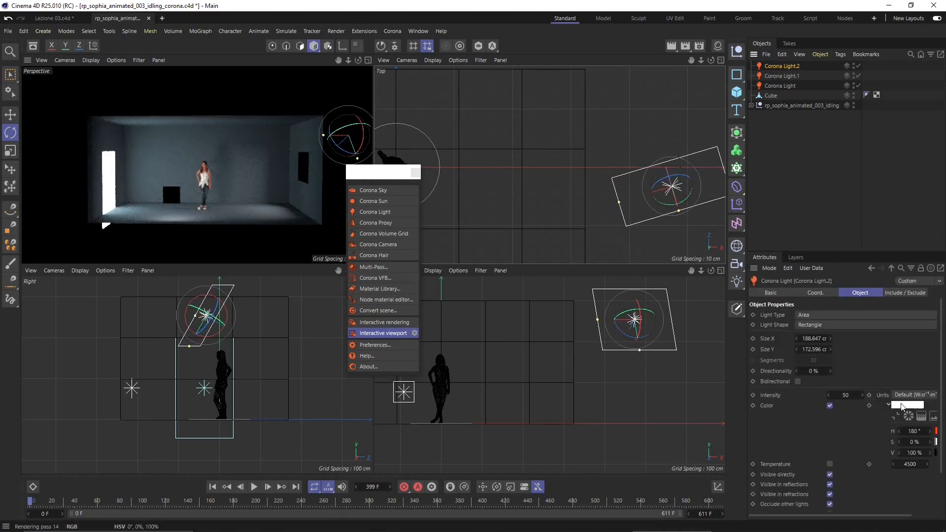
pyautogui.click(905, 405)
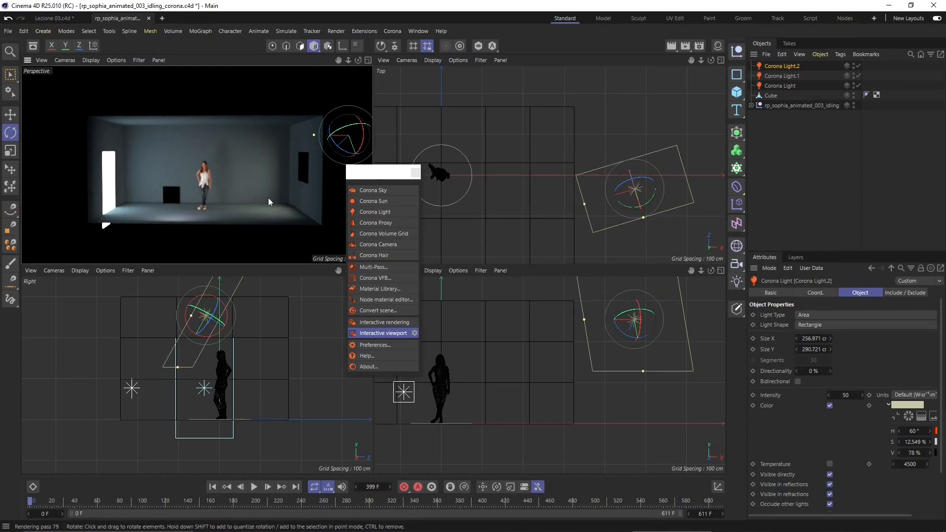
pyautogui.moveTo(246, 172)
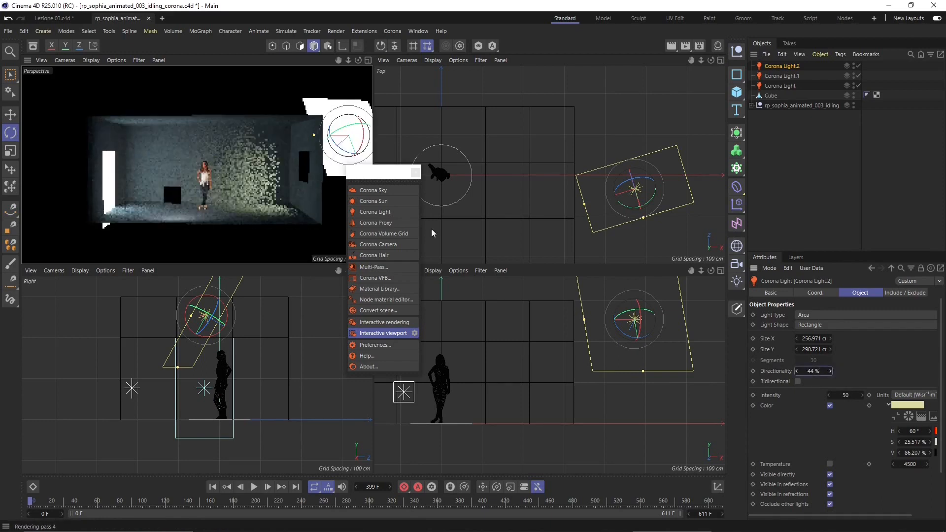
pyautogui.moveTo(813, 359)
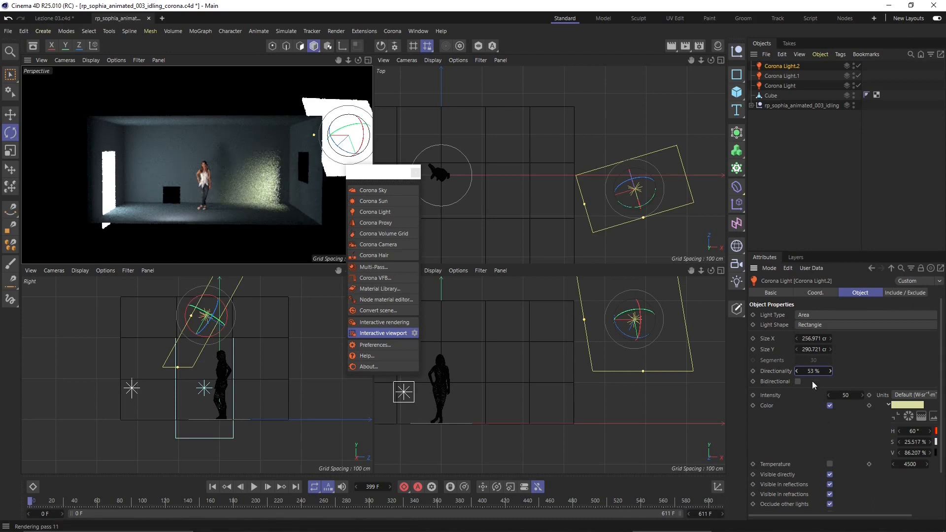
# Step: Set the sun light's Directionality to about 94% and widen Size X to about 830 cm
pyautogui.moveTo(813, 370); pyautogui.dragTo(856, 370)
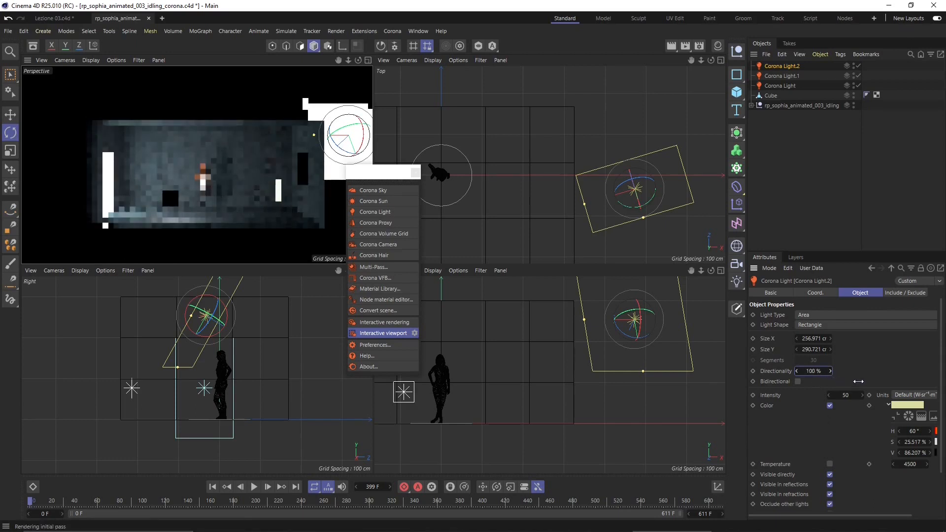
pyautogui.moveTo(821, 371); pyautogui.dragTo(810, 370)
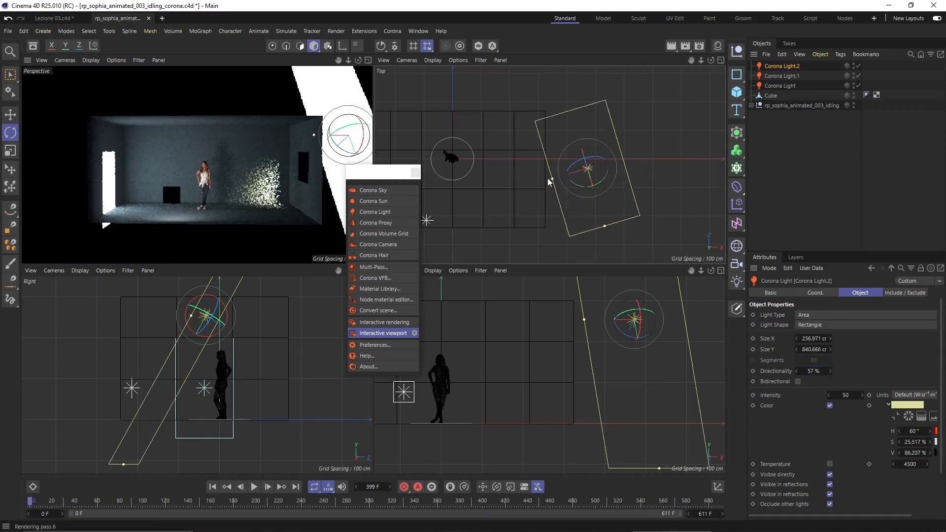
pyautogui.moveTo(548, 182); pyautogui.dragTo(577, 197)
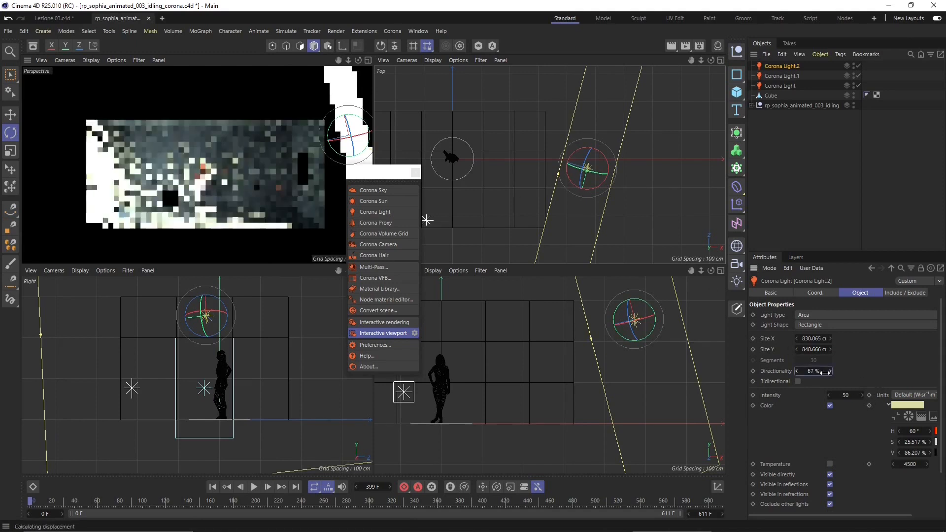
pyautogui.moveTo(808, 371); pyautogui.dragTo(814, 370)
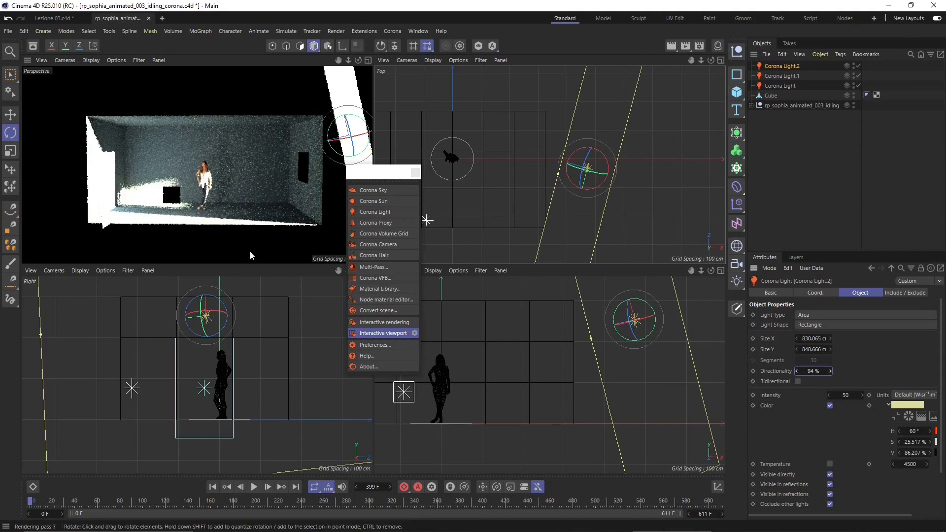